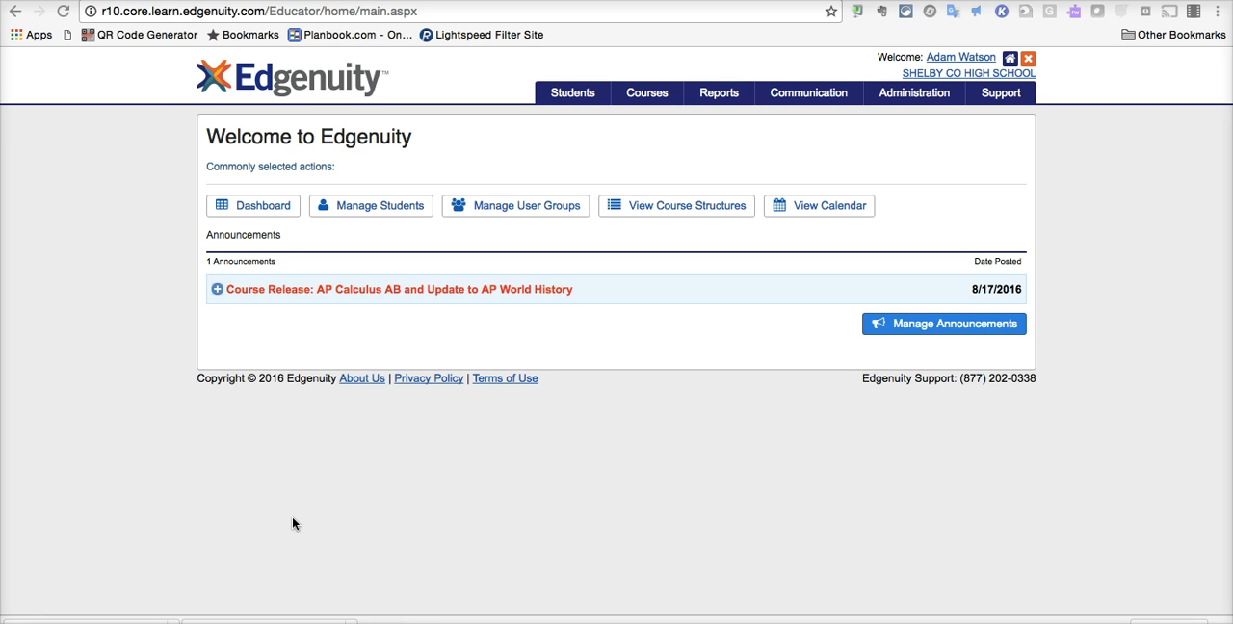
mouse_move(617, 289)
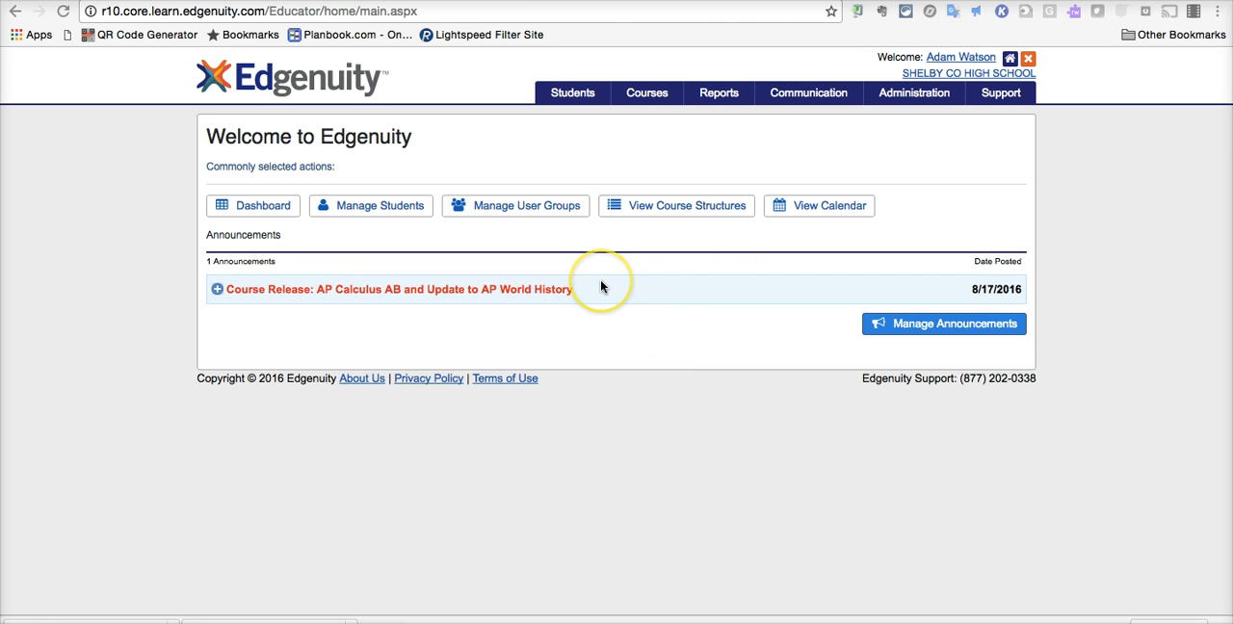
mouse_move(633, 173)
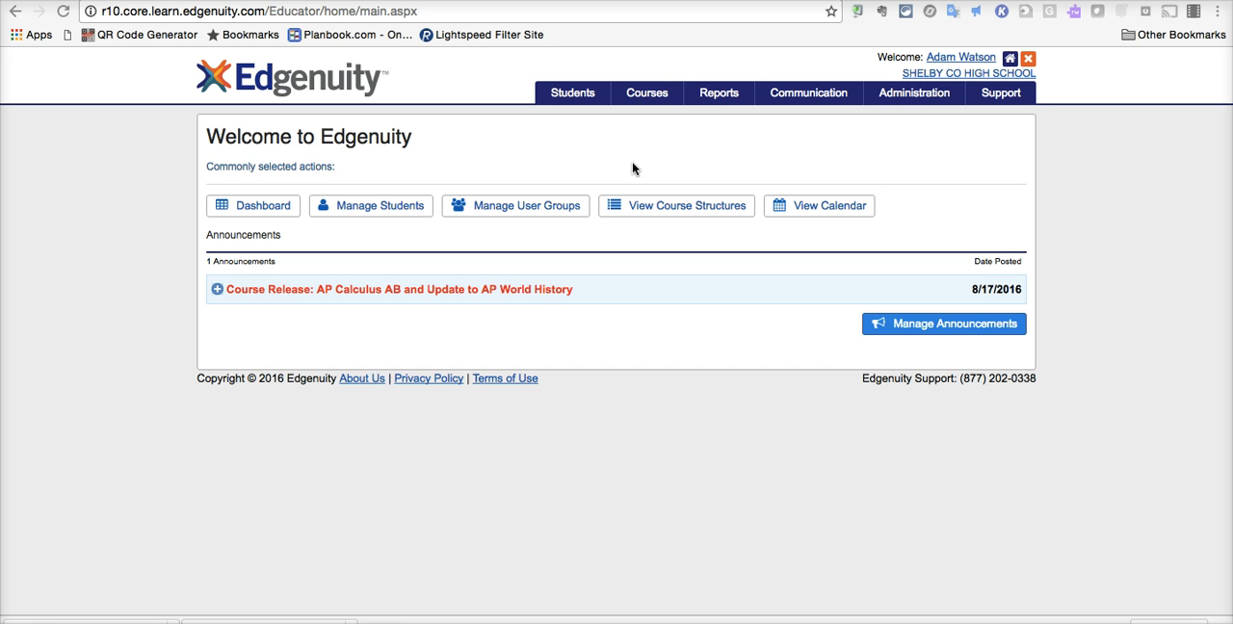
mouse_move(647, 92)
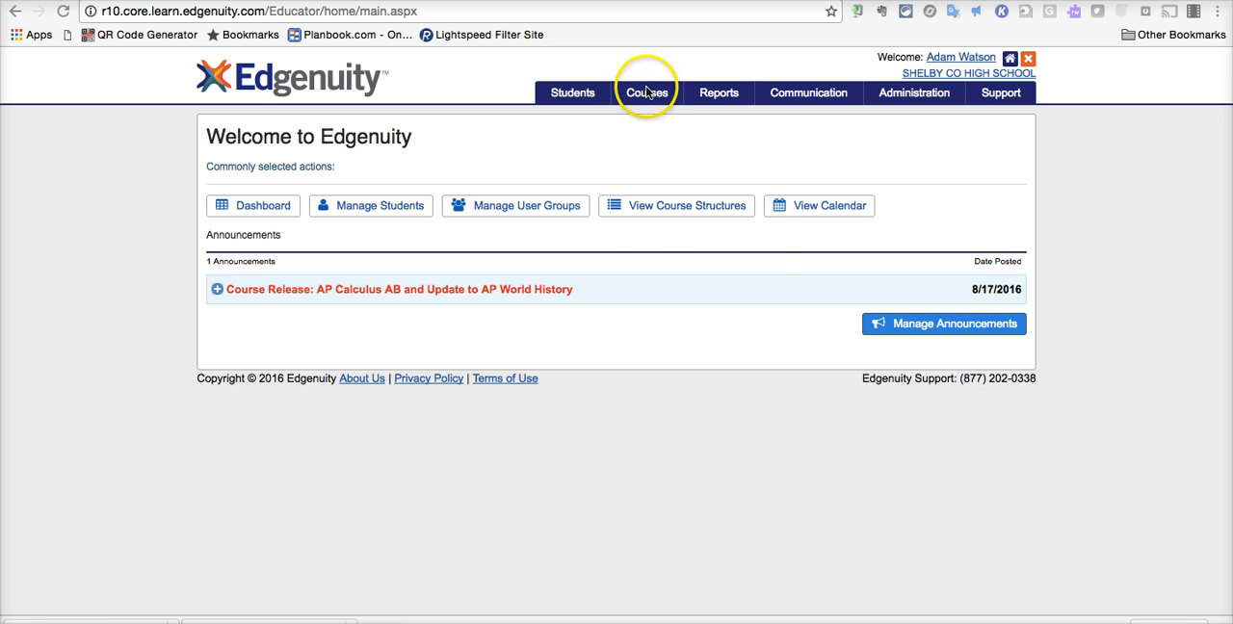
Step: Go to Manage Courses to list the school's active courses
left_click(647, 92)
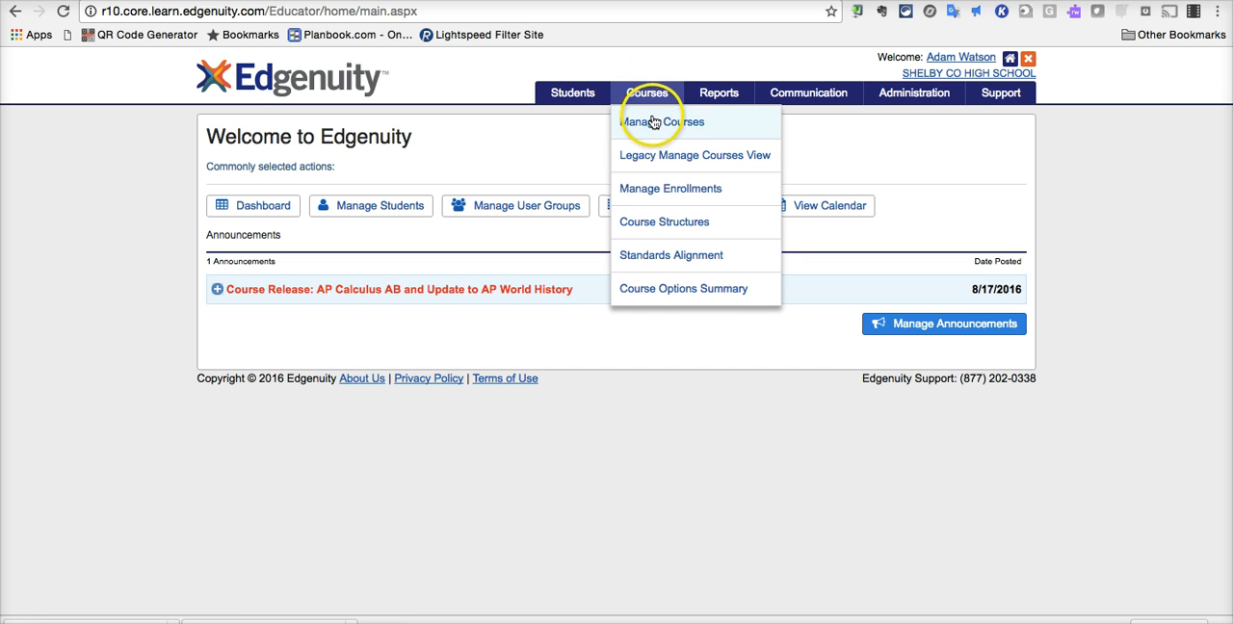
mouse_move(661, 122)
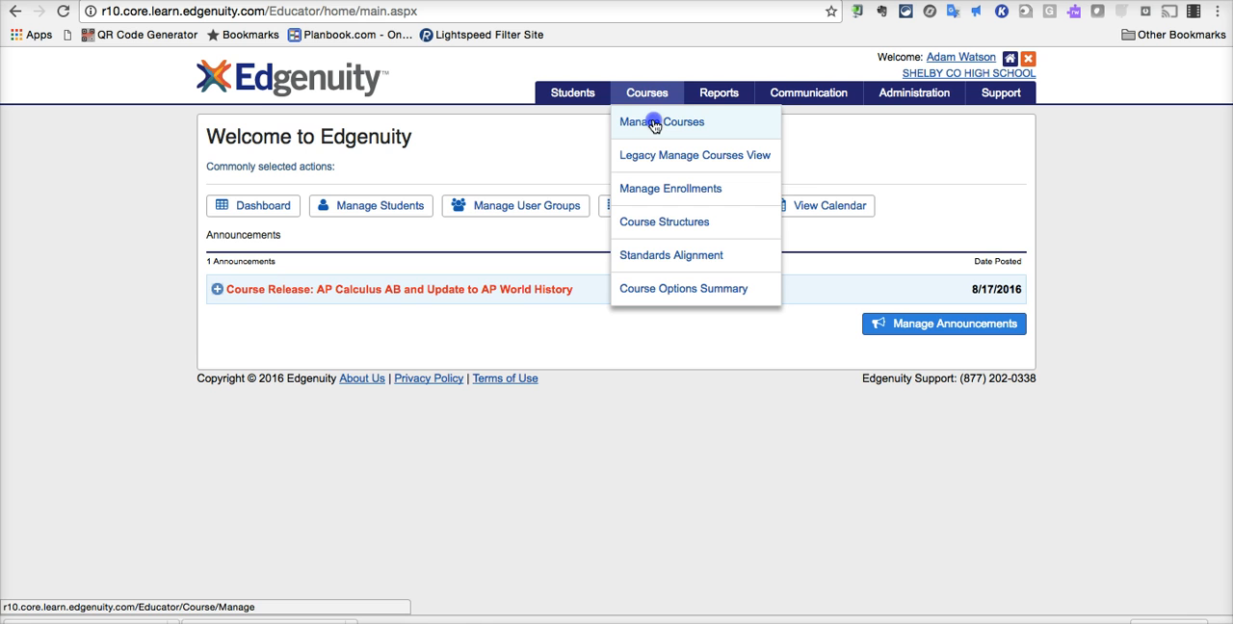
left_click(661, 121)
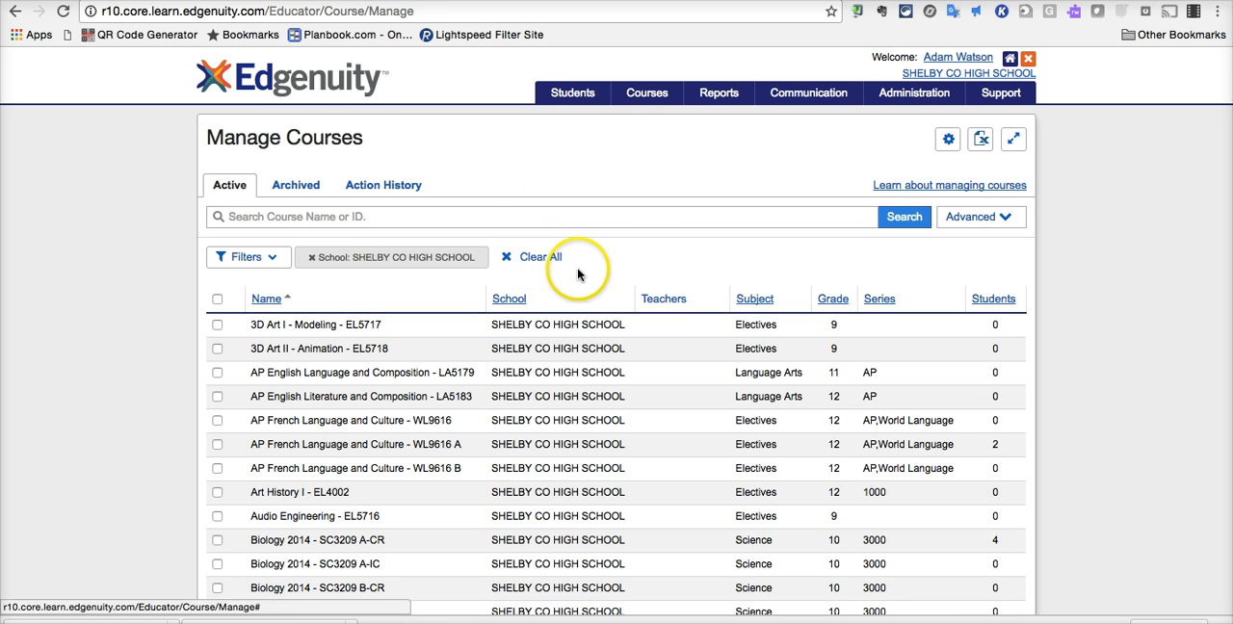
mouse_move(478, 420)
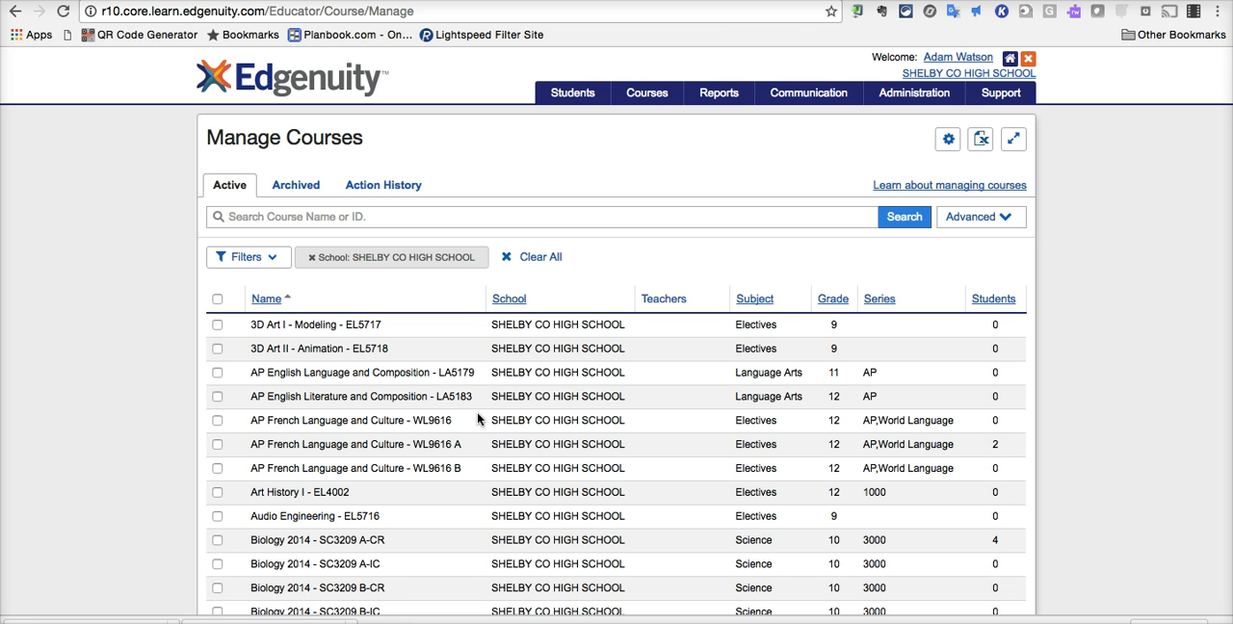
Step: Select the 3D Art II - Animation - EL5718 course in the Manage Courses table
left_click(218, 348)
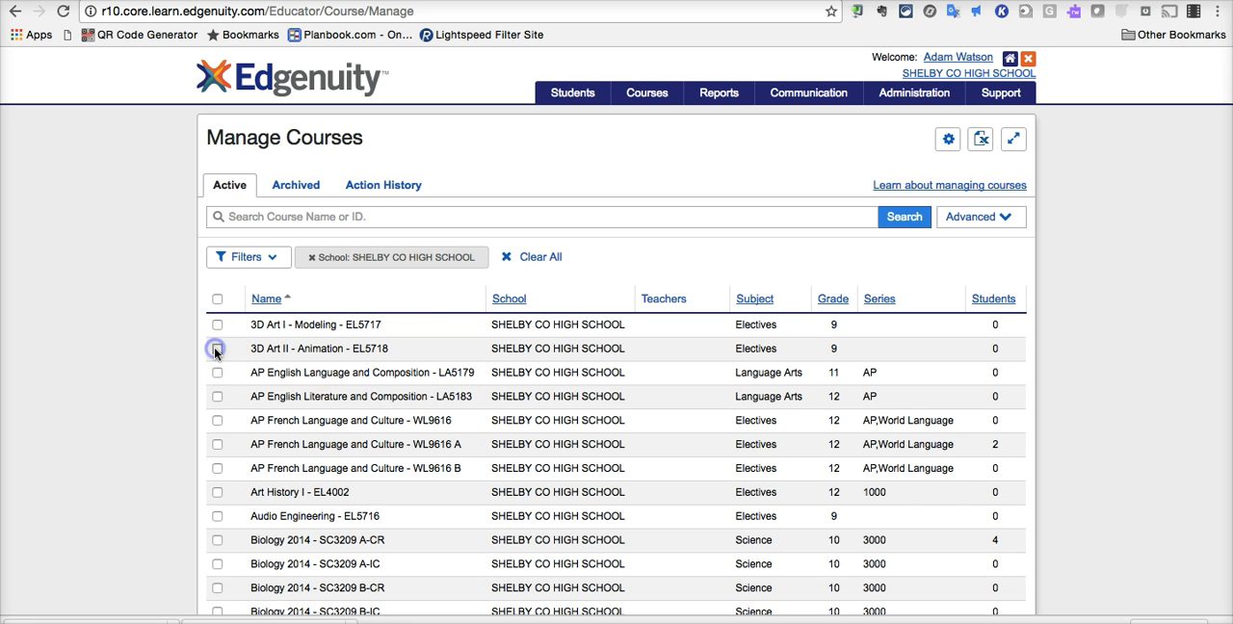
left_click(218, 347)
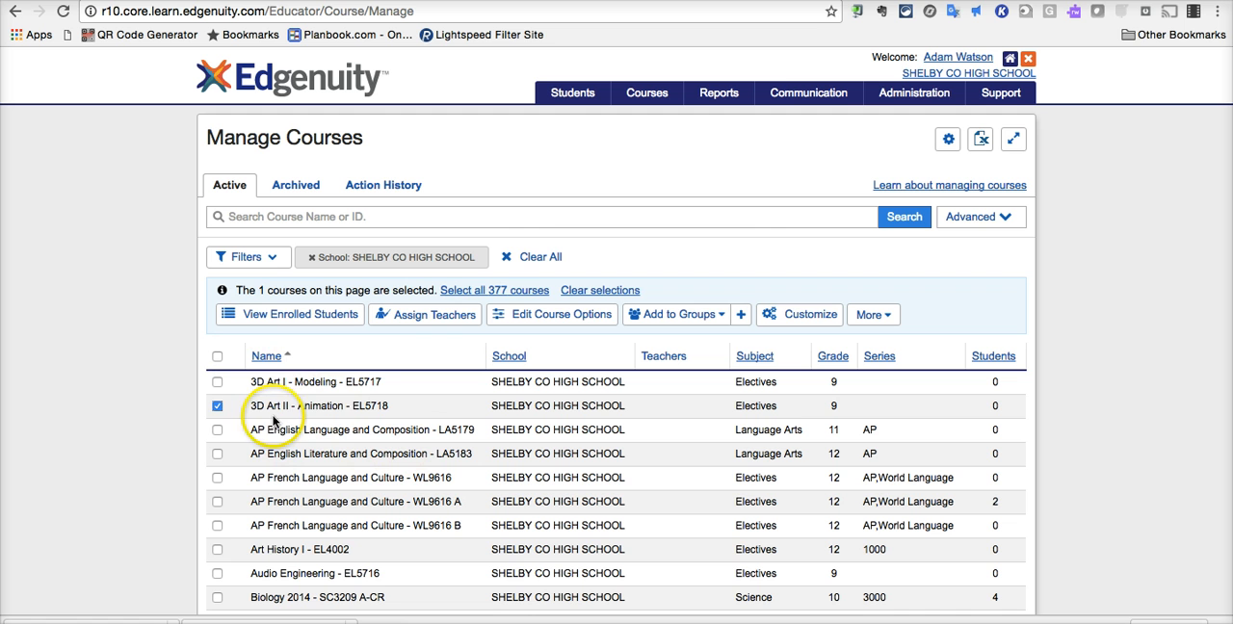
mouse_move(378, 418)
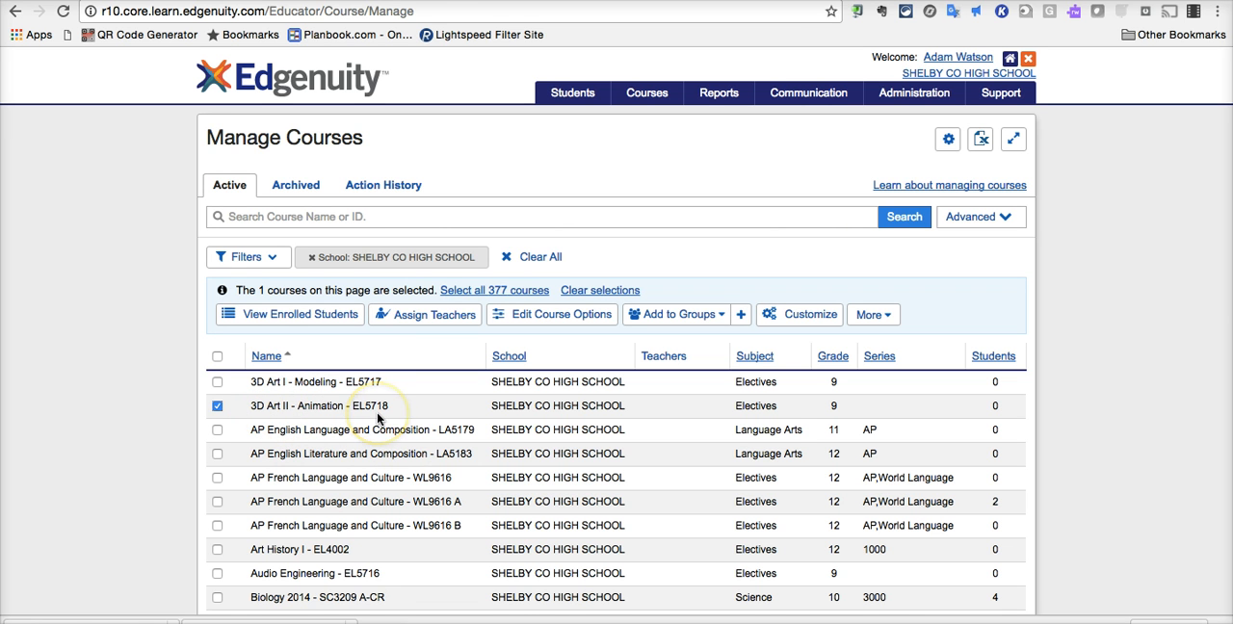
mouse_move(273, 408)
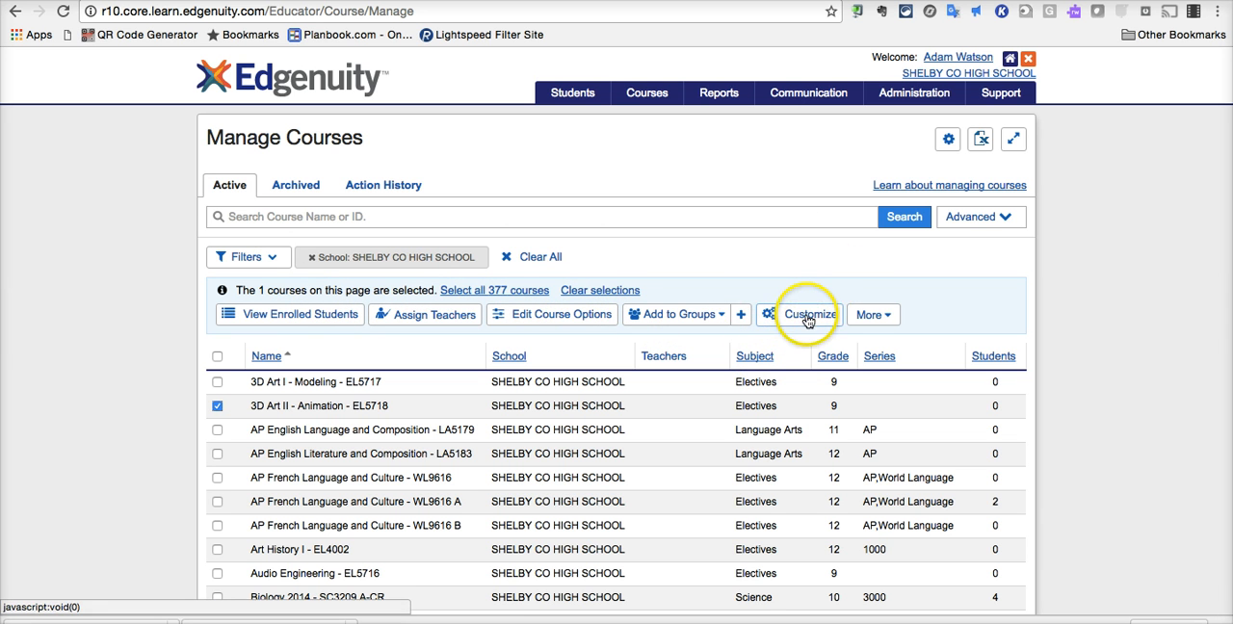
Step: Bring up the Customize dialog for the selected 3D Art II - Animation course
left_click(809, 314)
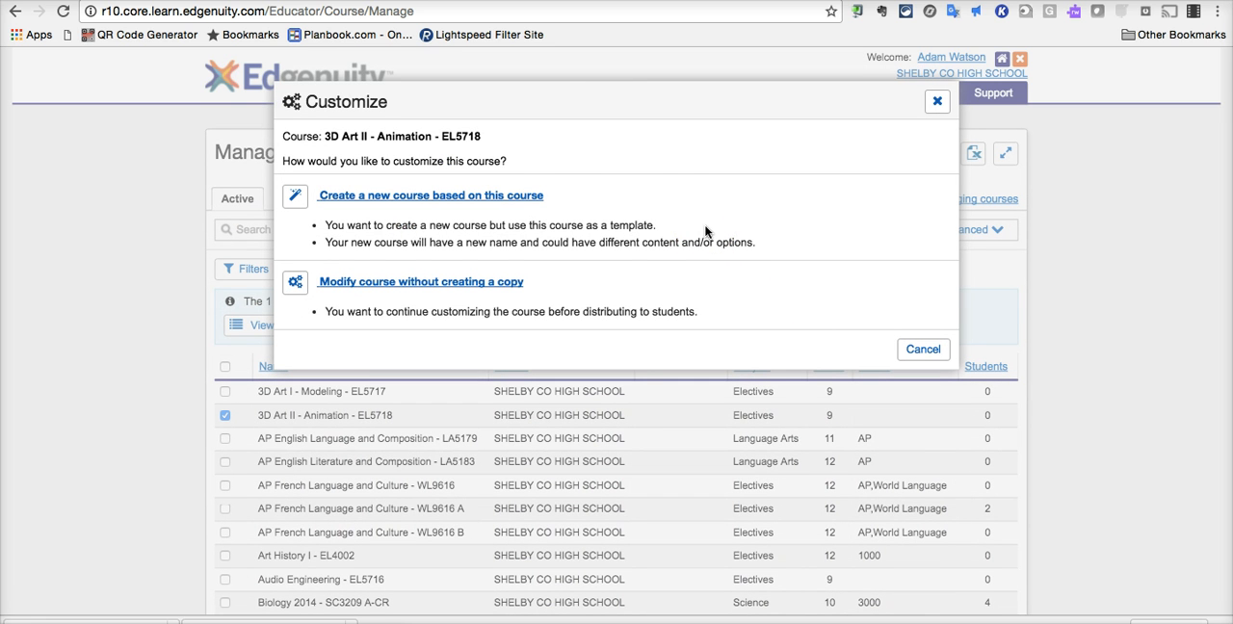
mouse_move(551, 285)
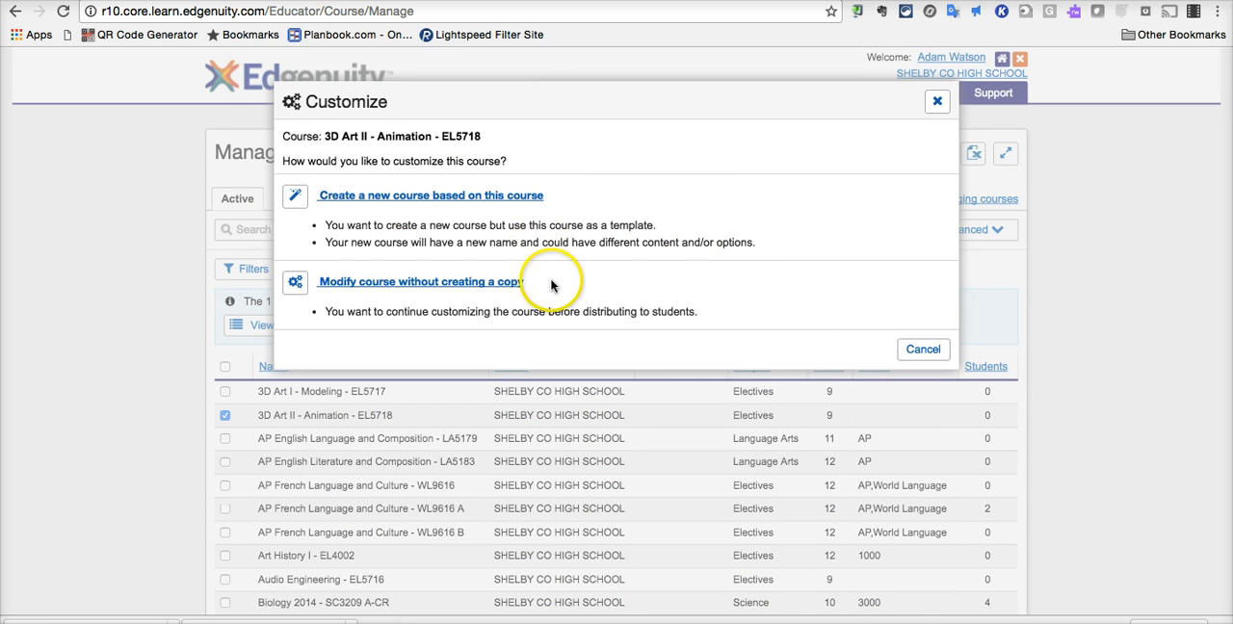
mouse_move(640, 309)
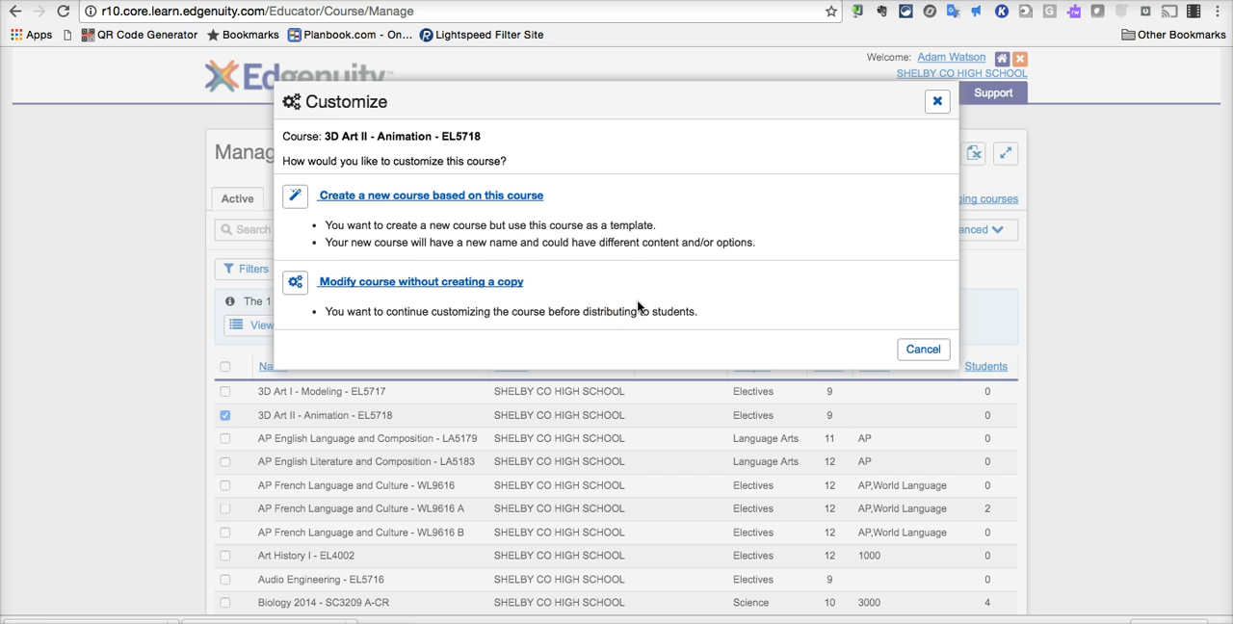
mouse_move(605, 300)
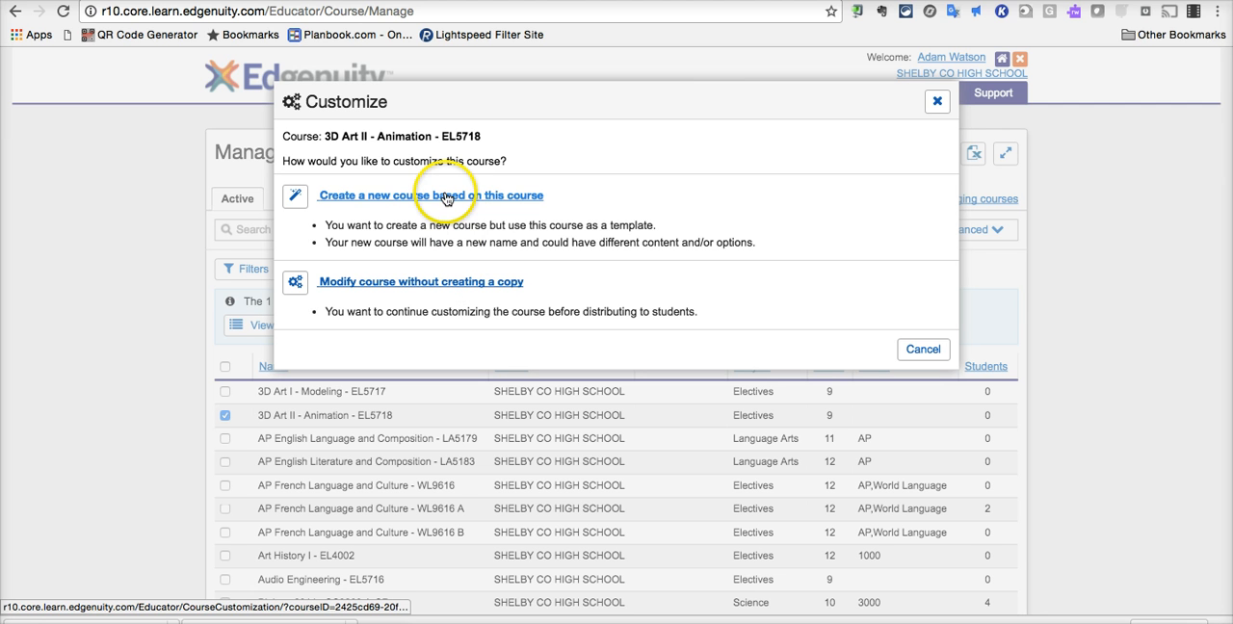
mouse_move(472, 222)
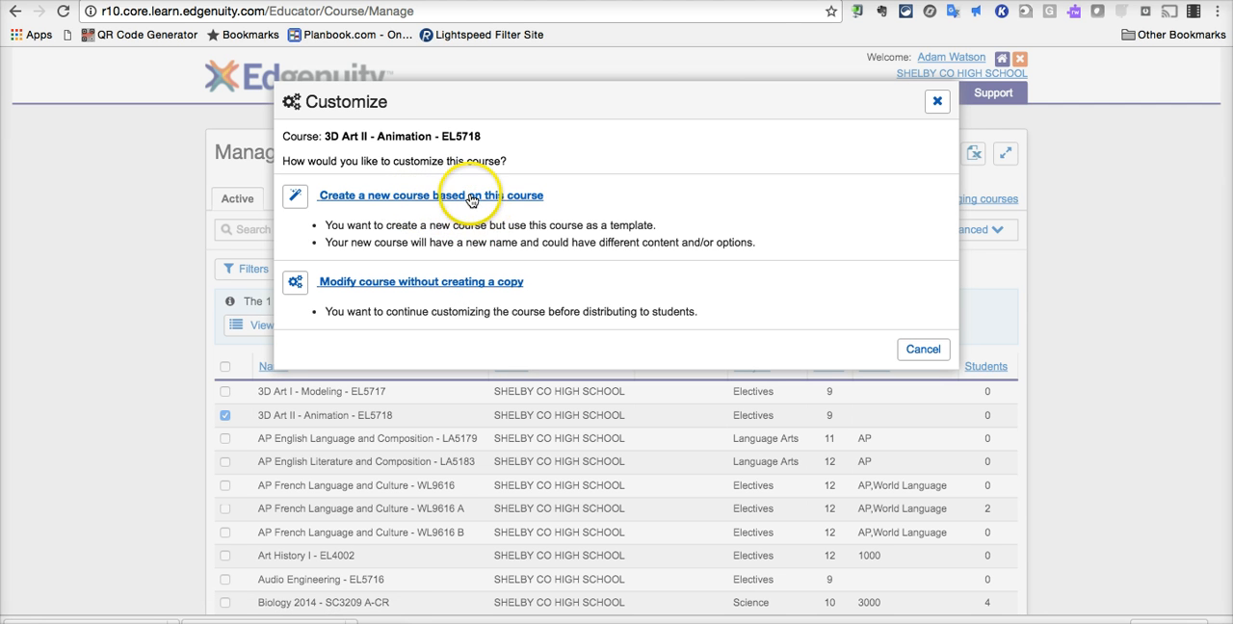
Step: Create a new course based on 3D Art II - Animation and go to its name field
left_click(431, 197)
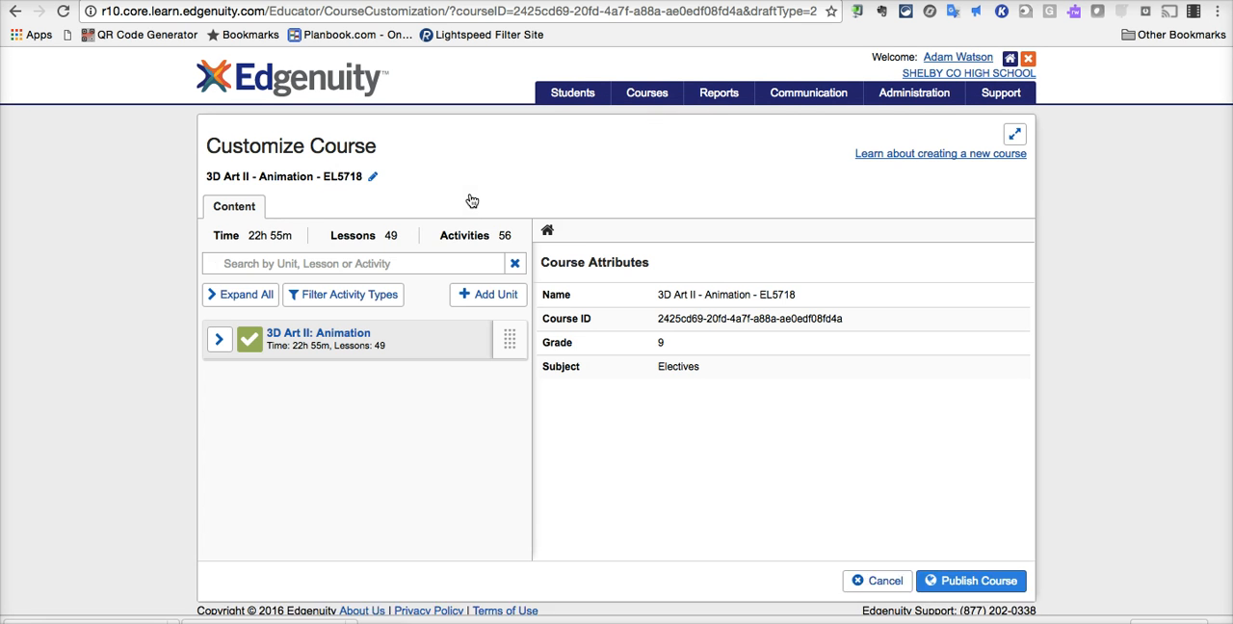
left_click(971, 582)
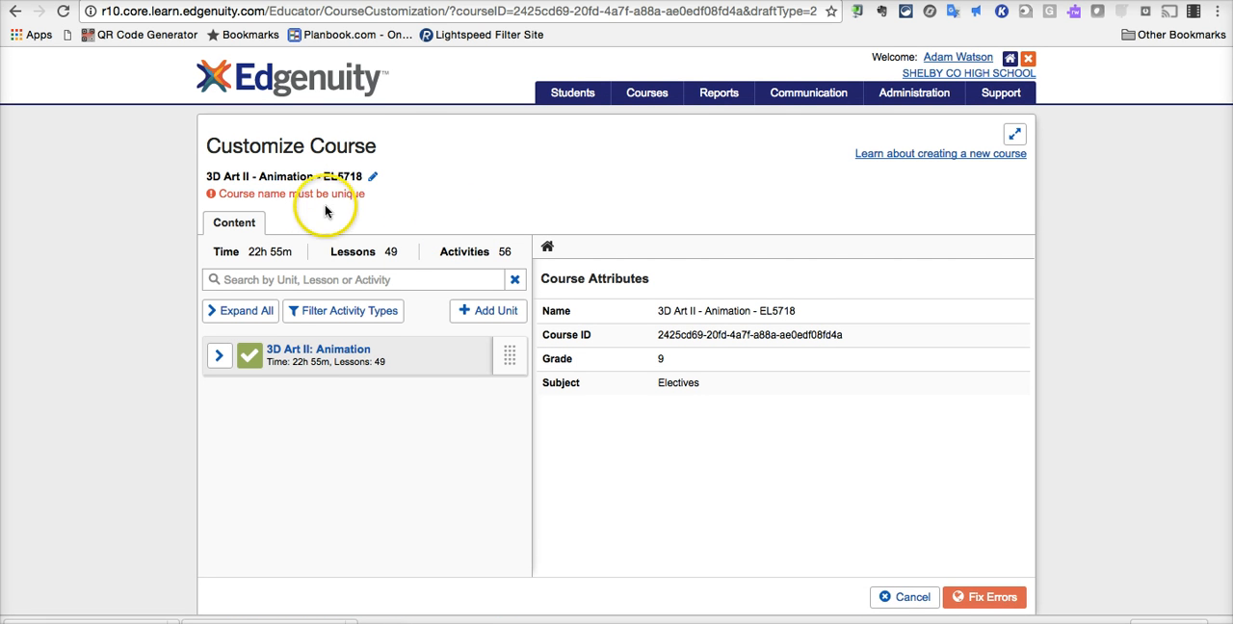
mouse_move(350, 208)
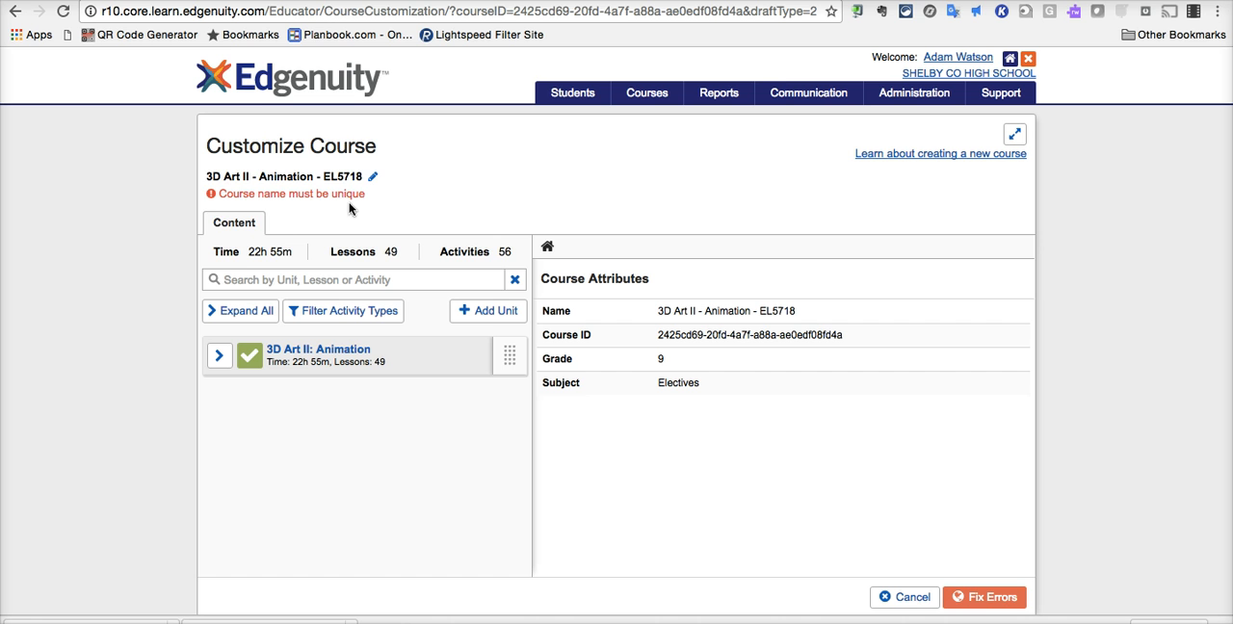
mouse_move(385, 202)
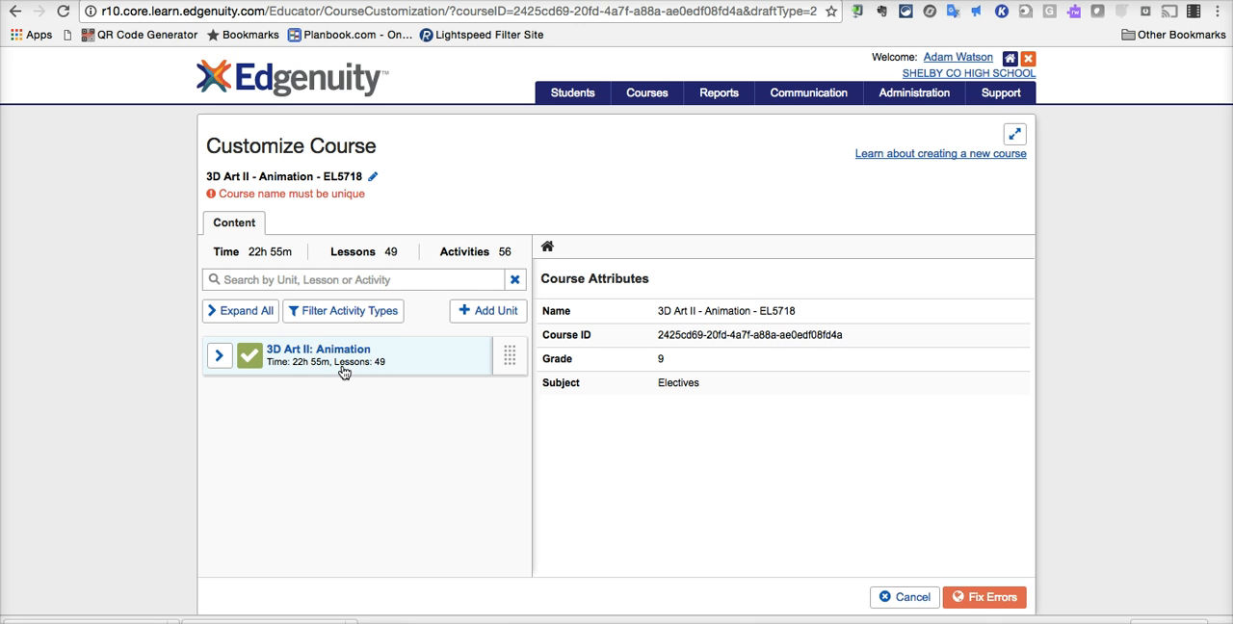
mouse_move(252, 358)
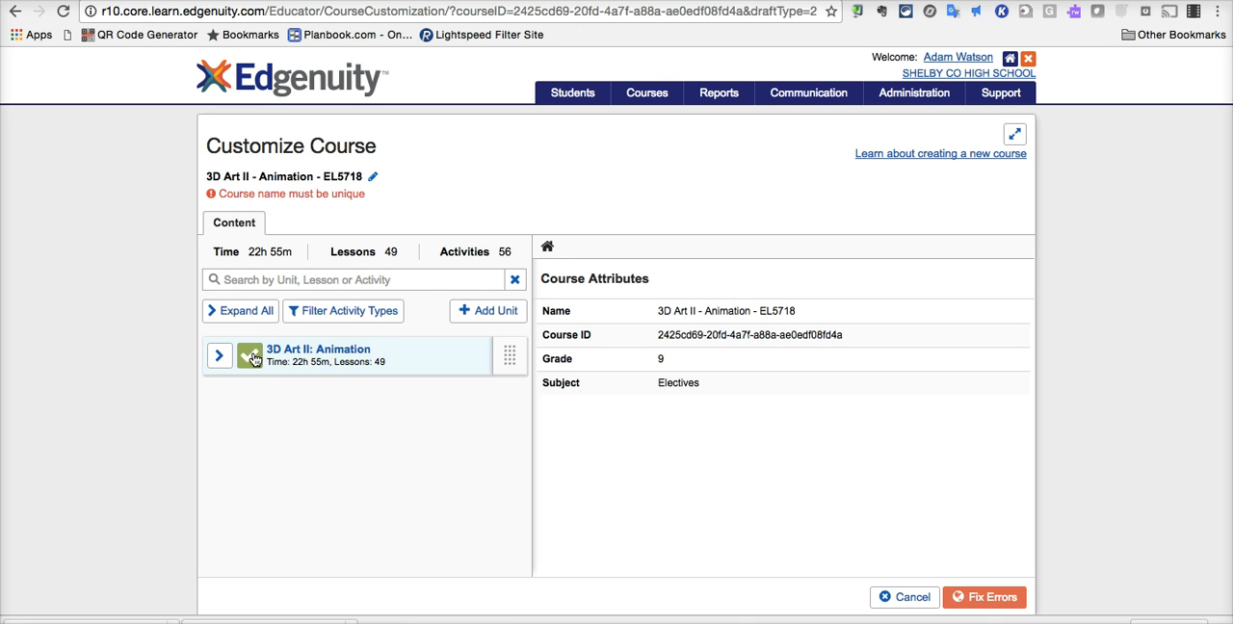
Step: Expand the 3D Art II: Animation unit to list its lessons from Course Overview to Final Test
left_click(347, 354)
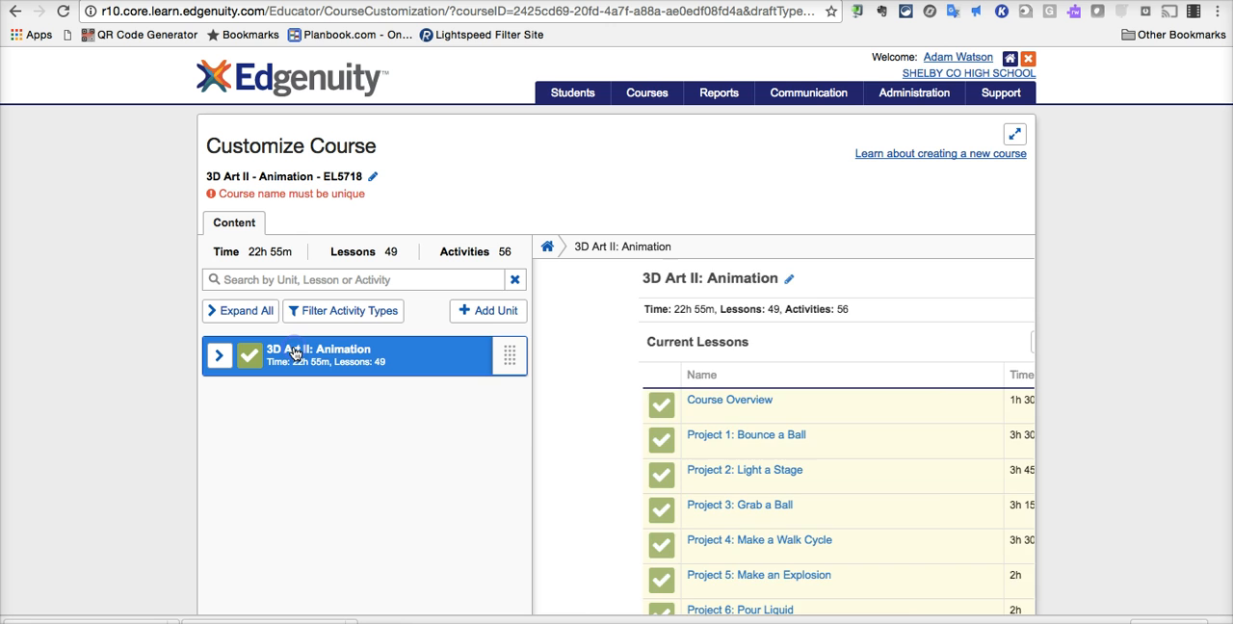
scroll("down", 3)
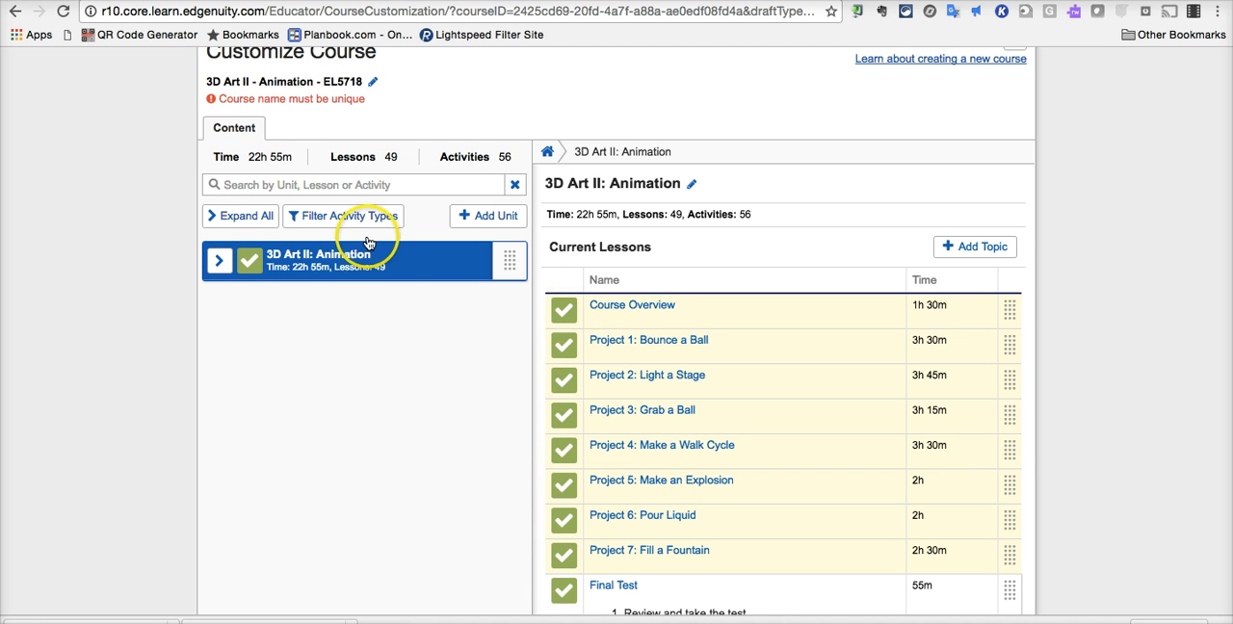
Step: Switch off the unwanted lessons, including Project 5: Make an Explosion, keeping Project 1: Bounce a Ball
left_click(251, 260)
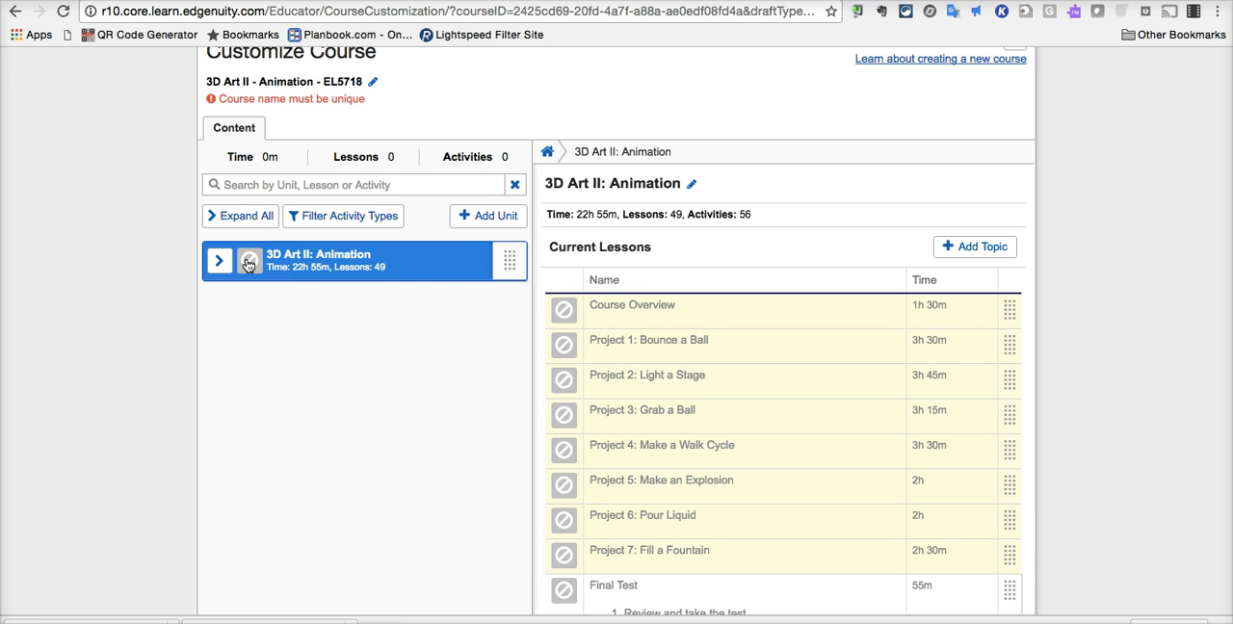
left_click(250, 262)
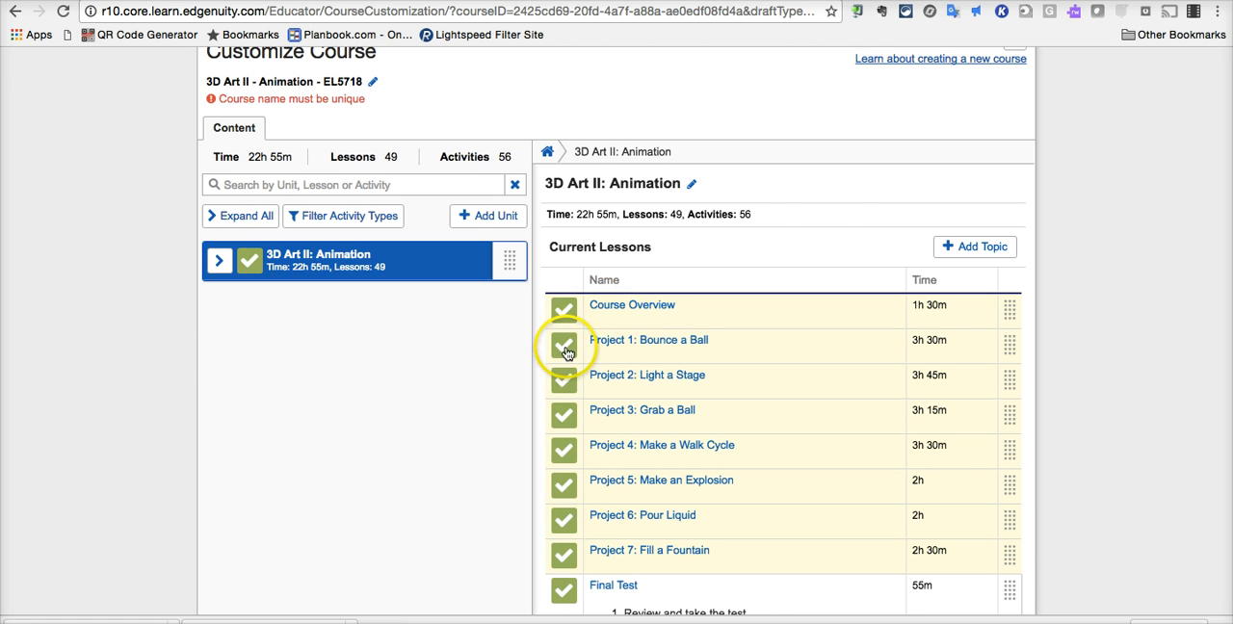
left_click(562, 345)
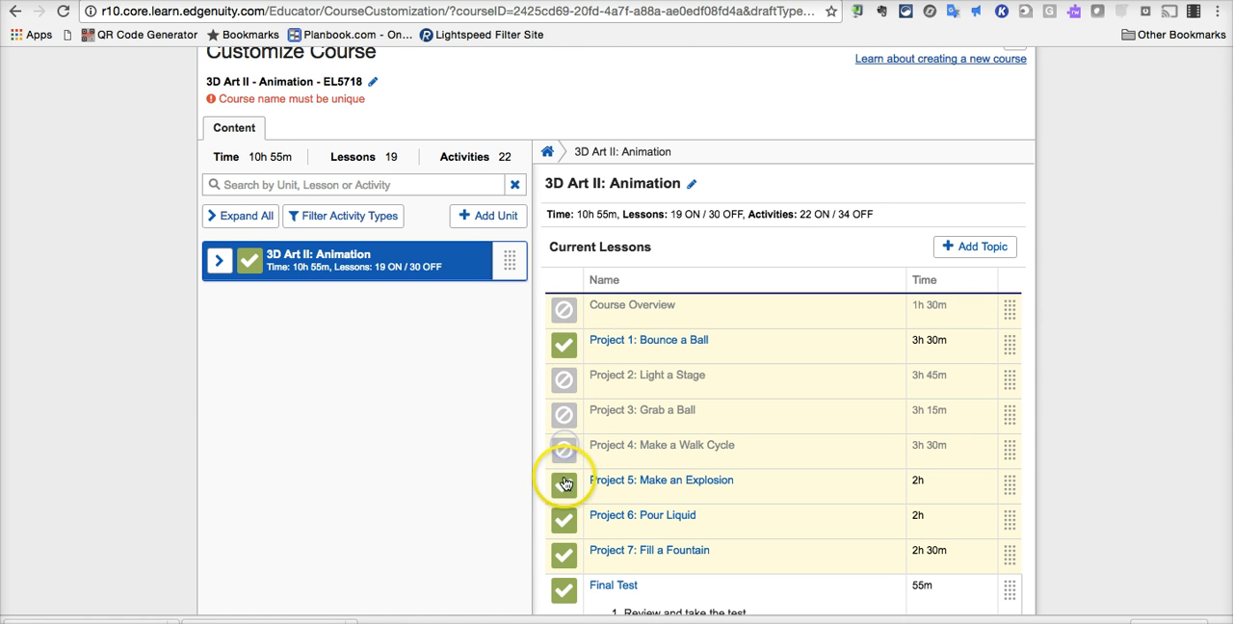
left_click(563, 480)
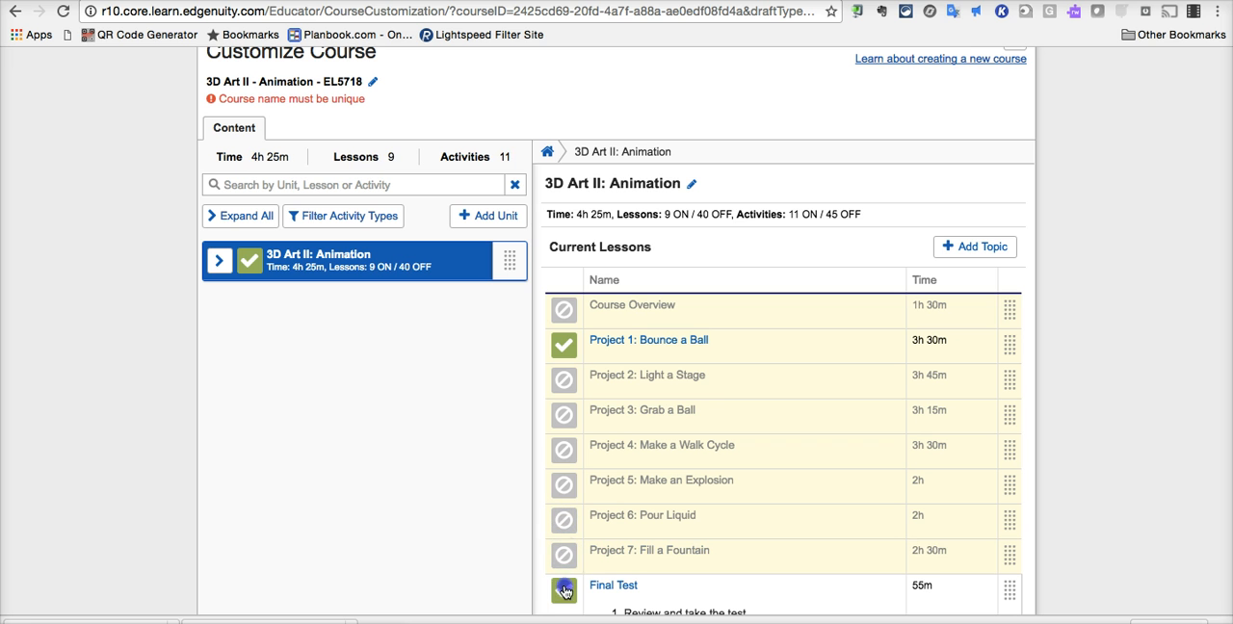
left_click(563, 592)
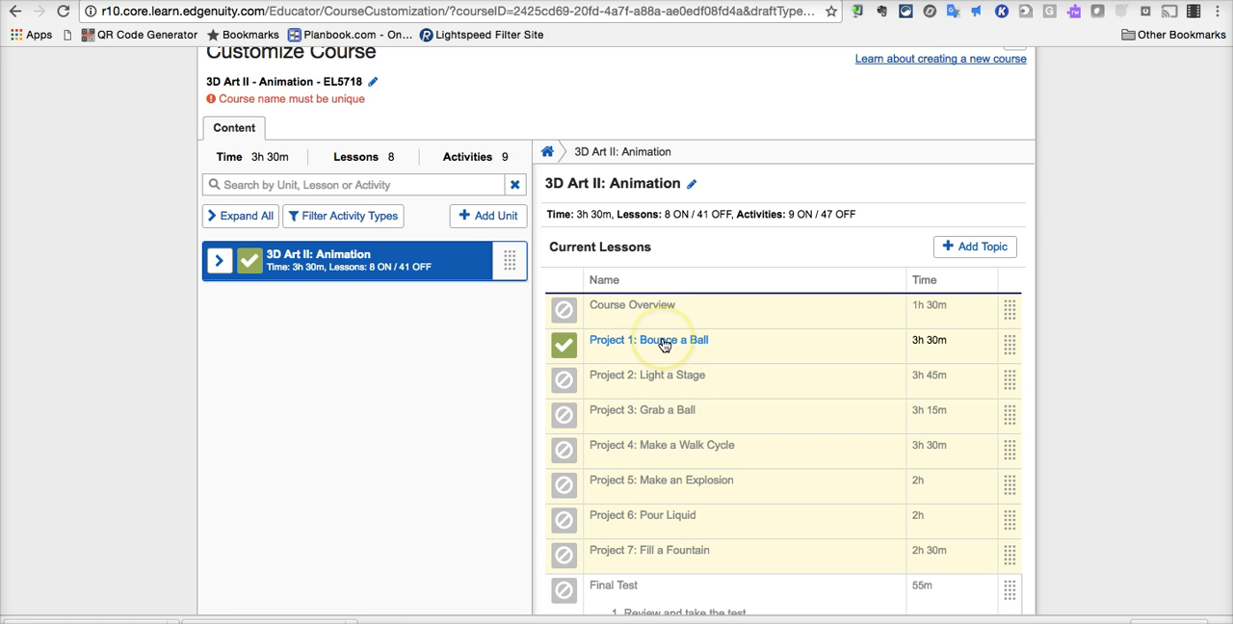
left_click(647, 340)
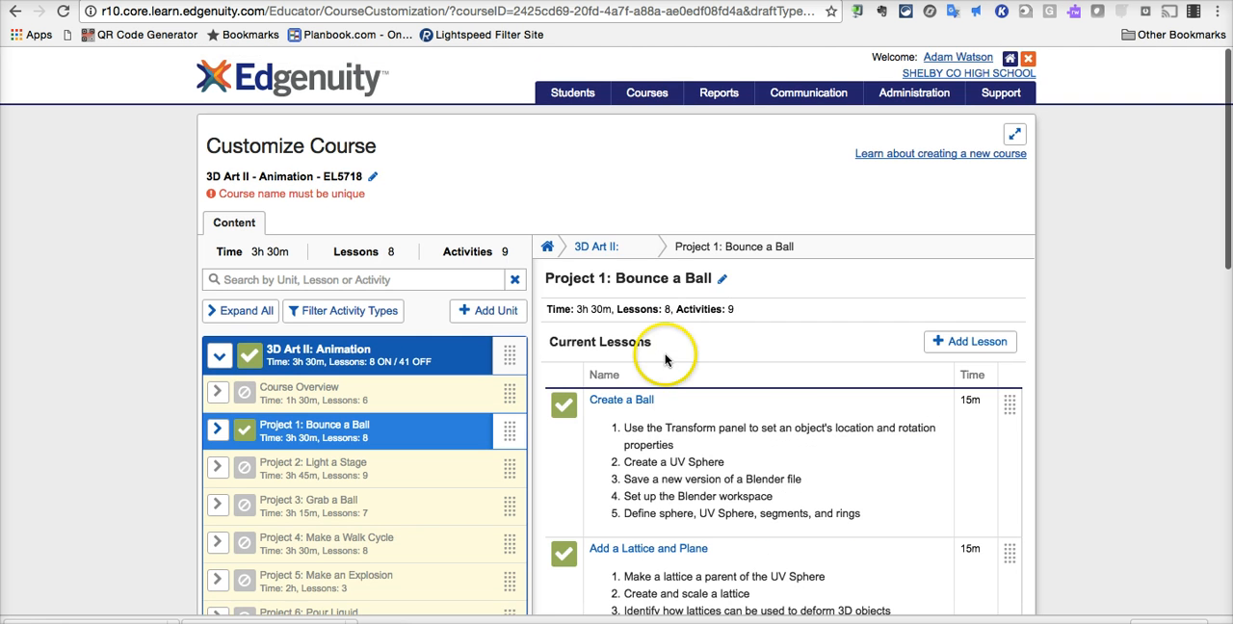
Step: Reveal the Add Lesson option with Search Lesson Library under Project 1: Bounce a Ball
scroll("down", 3)
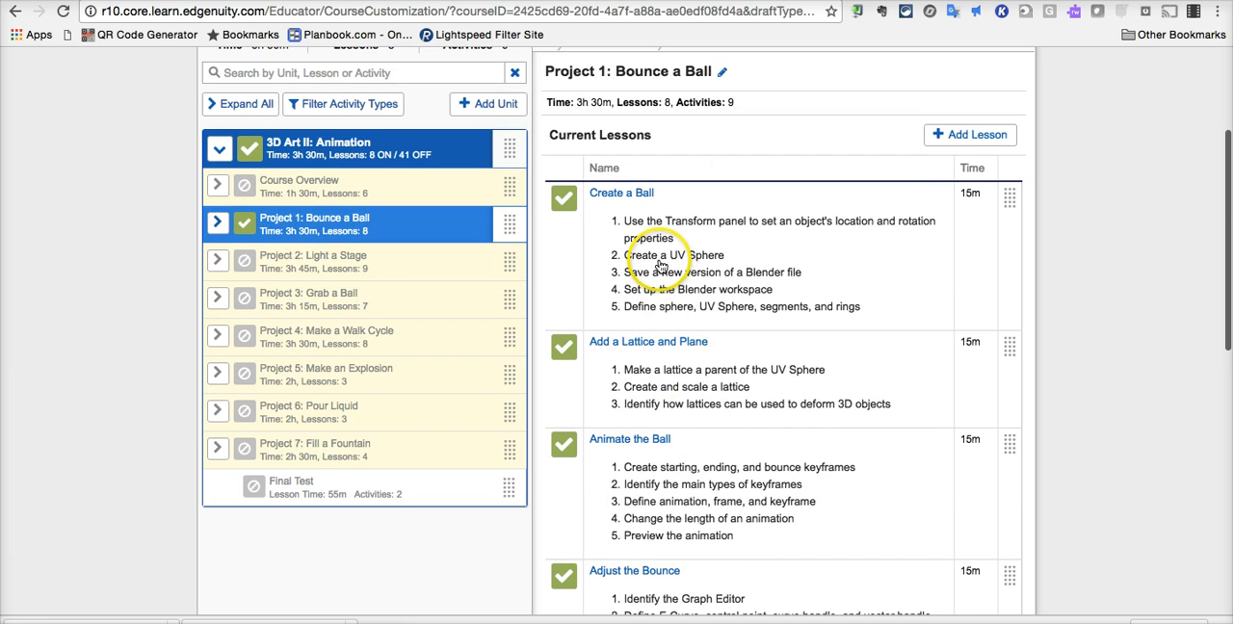
scroll("down", 3)
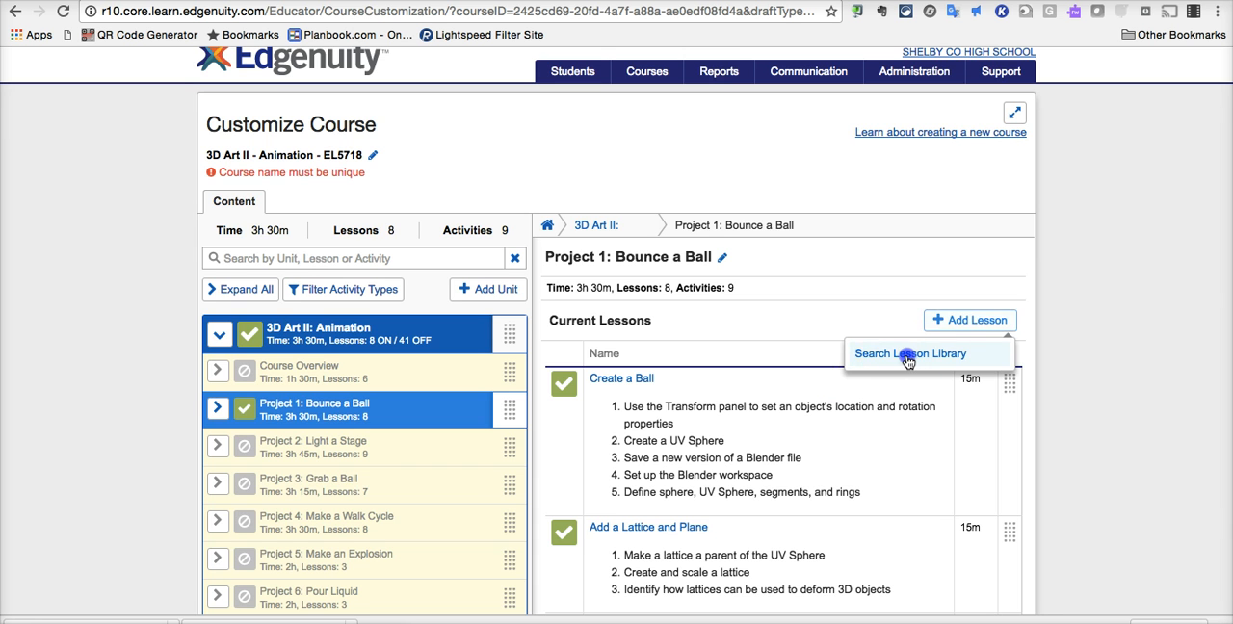
left_click(909, 355)
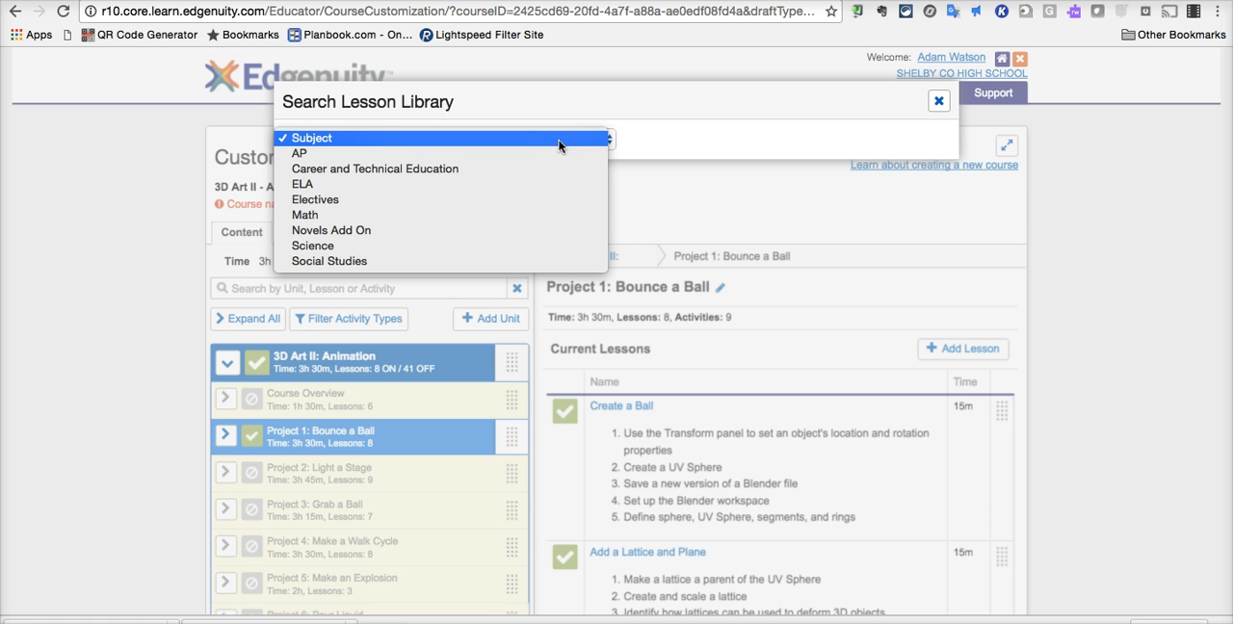
mouse_move(530, 198)
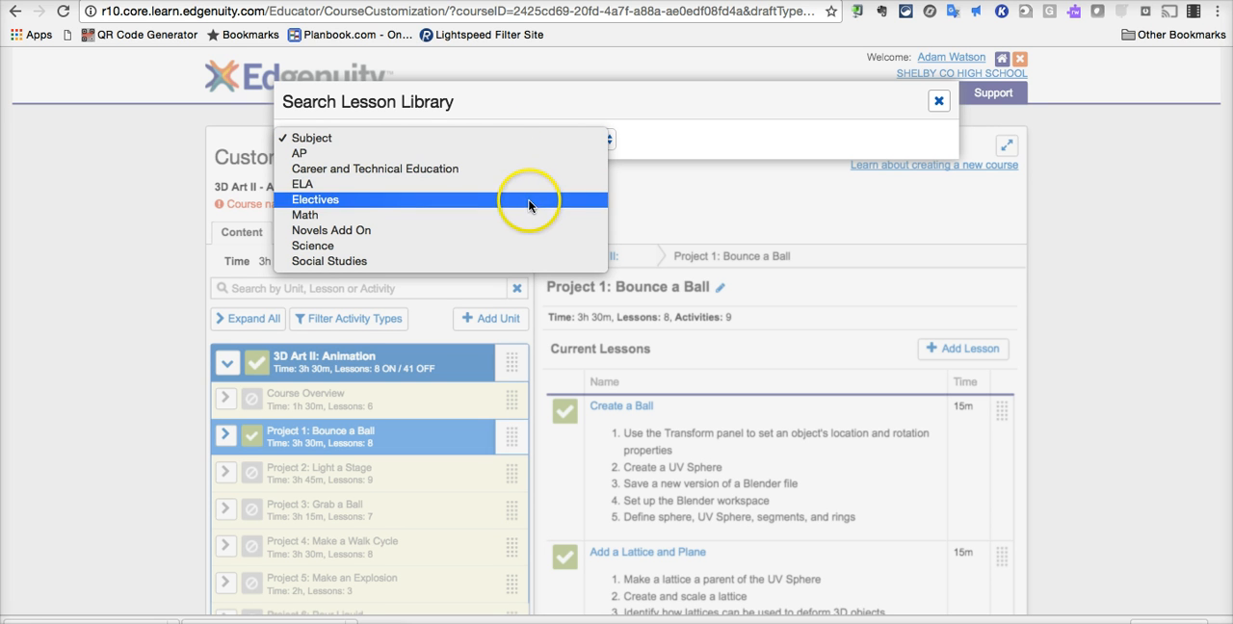
mouse_move(528, 214)
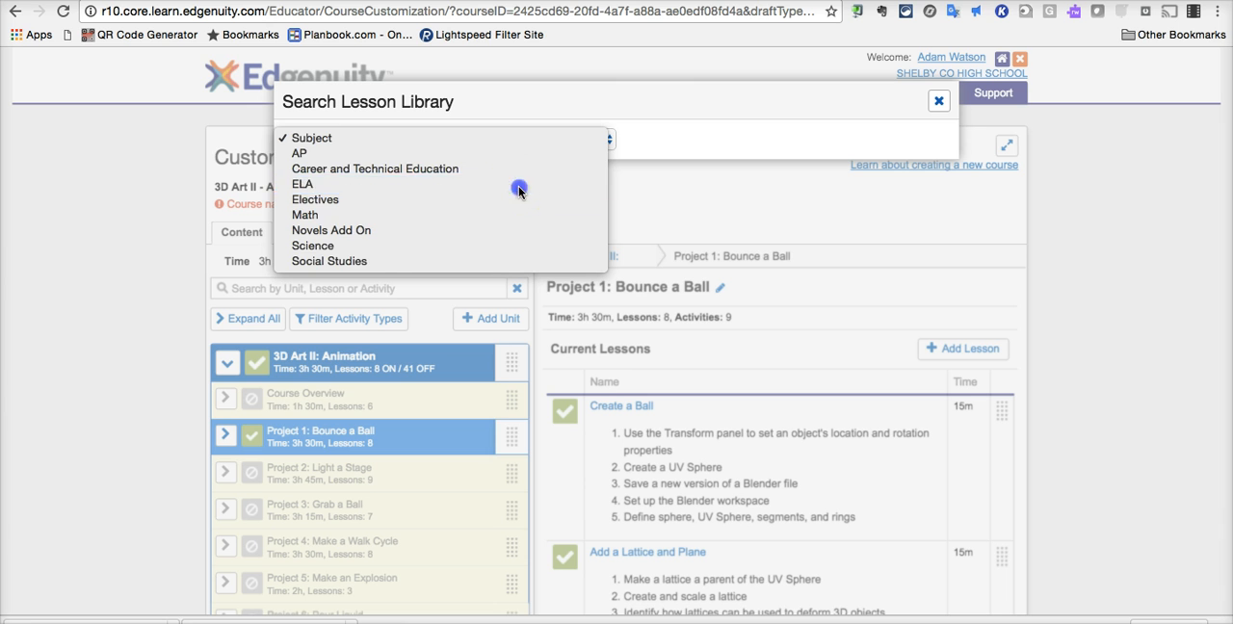
left_click(301, 183)
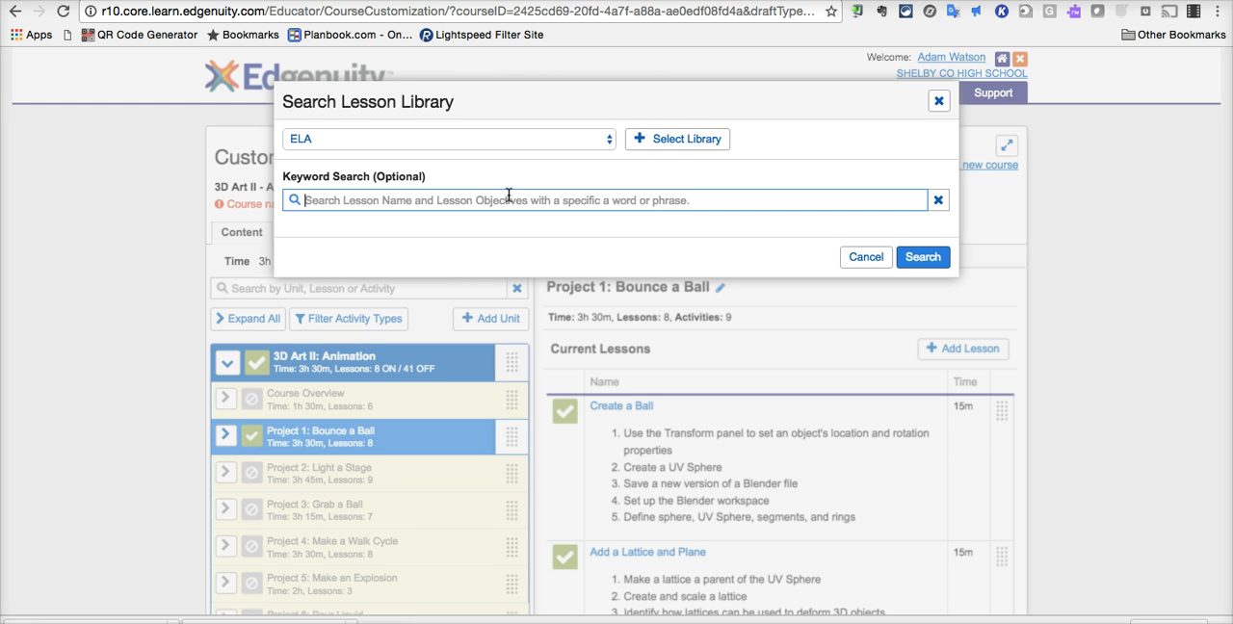
mouse_move(871, 158)
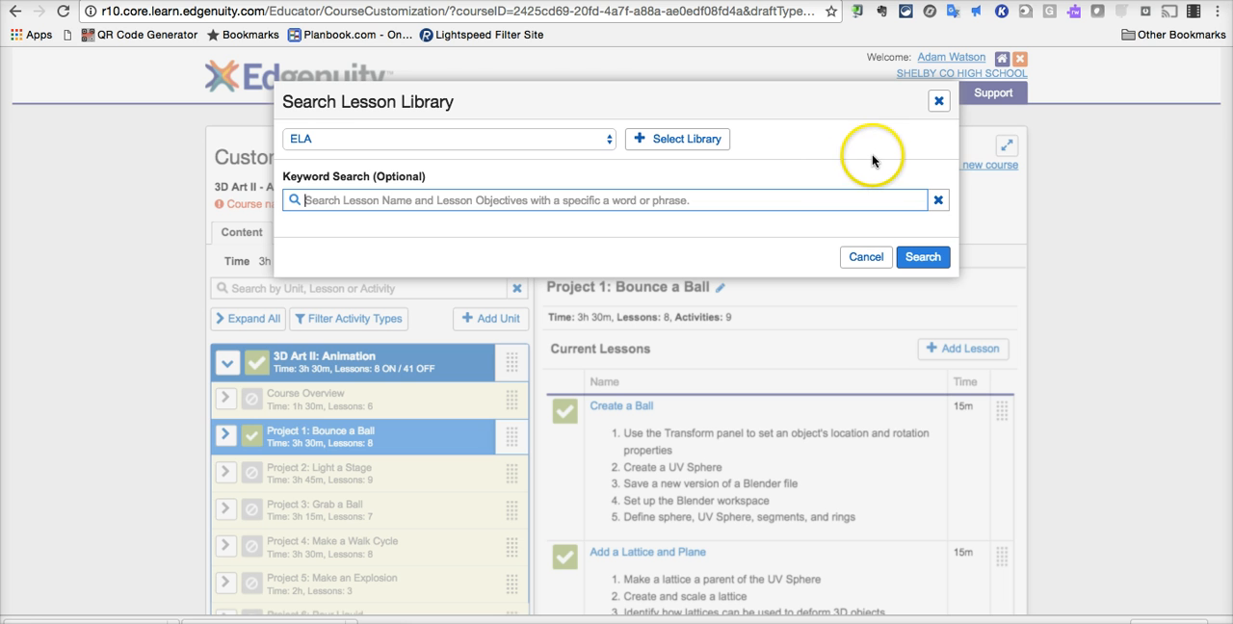
left_click(939, 101)
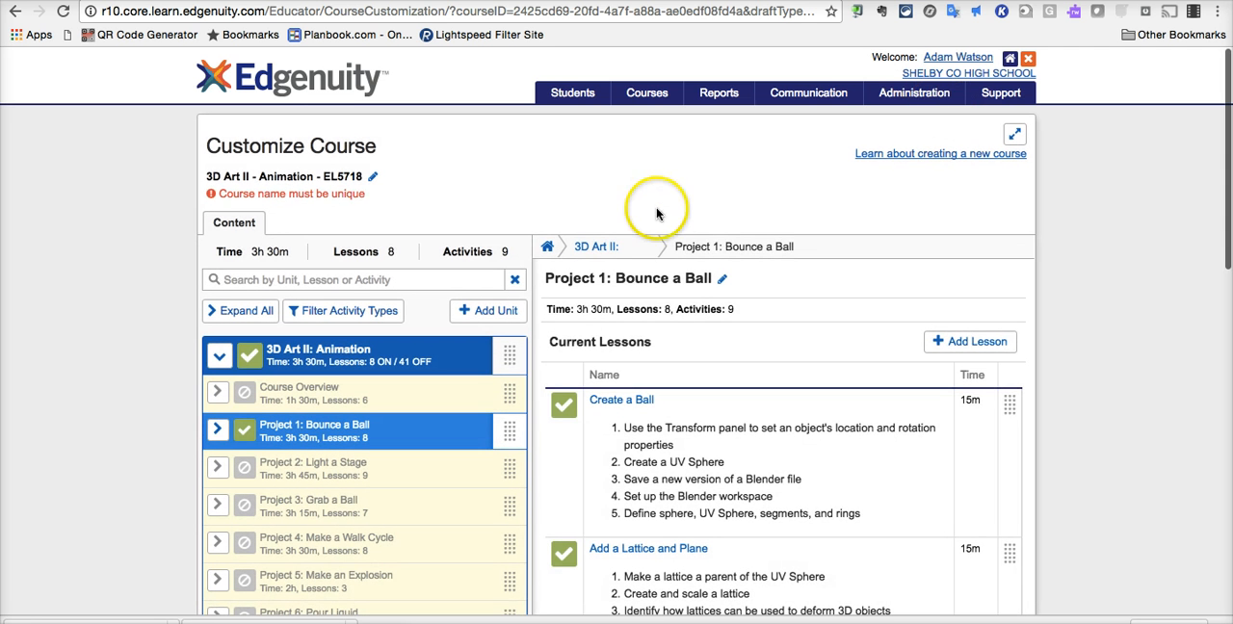
Step: Add a new unit to the course and focus its blank Unit Name field
scroll("down", 3)
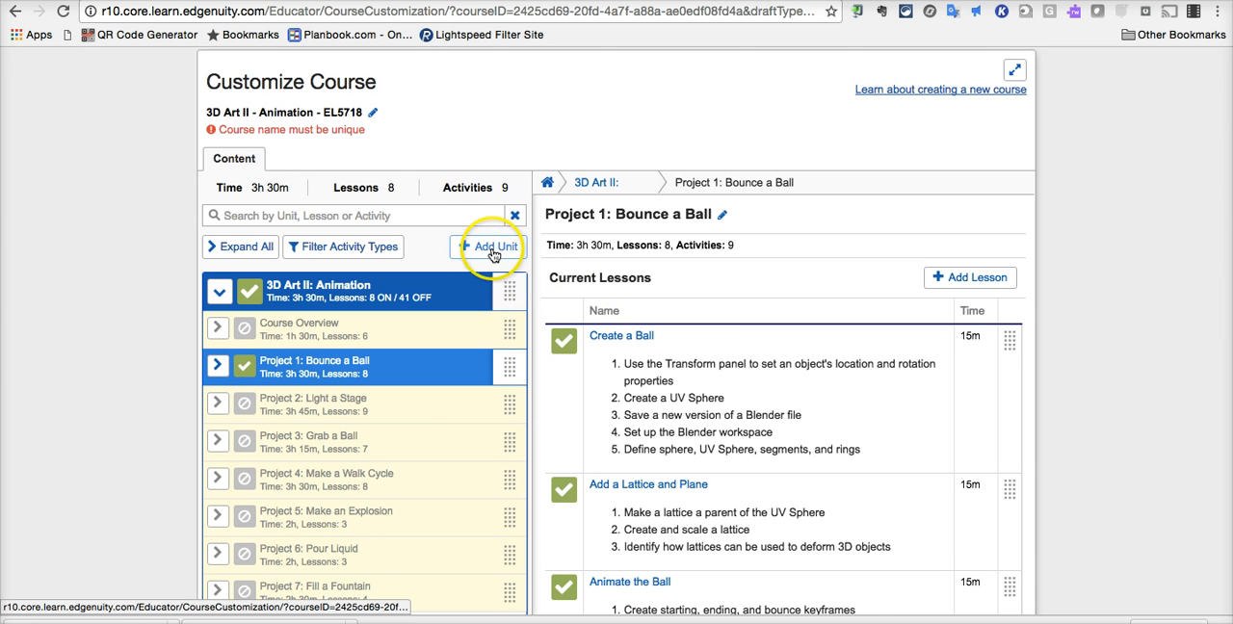
left_click(489, 246)
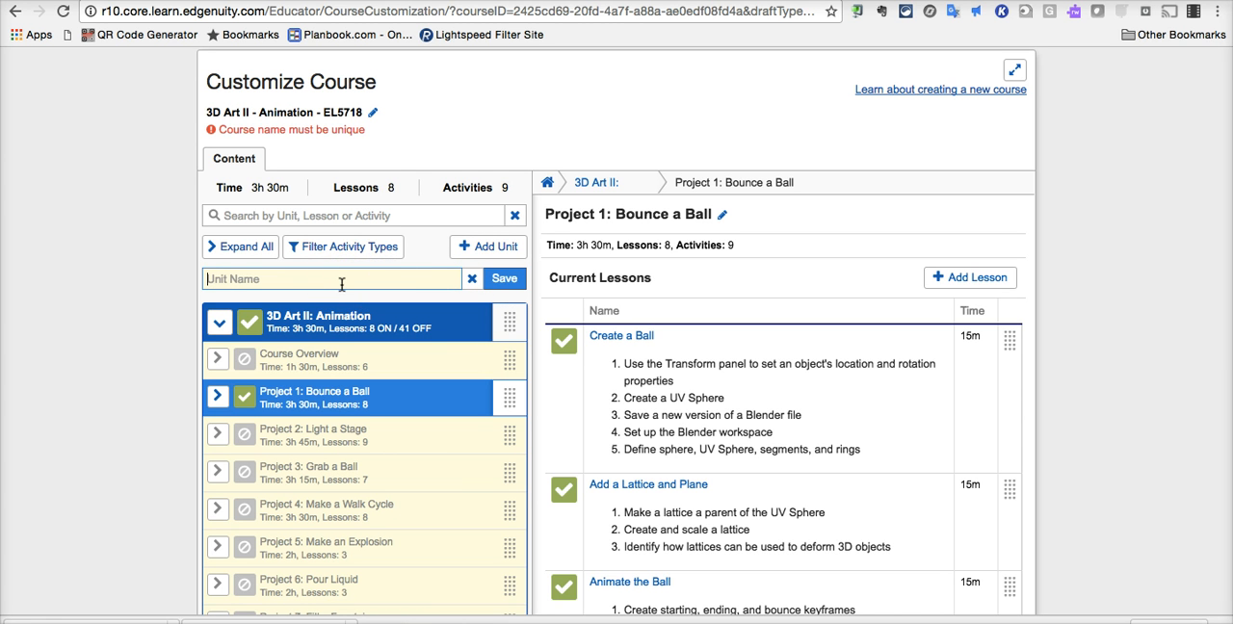
left_click(331, 277)
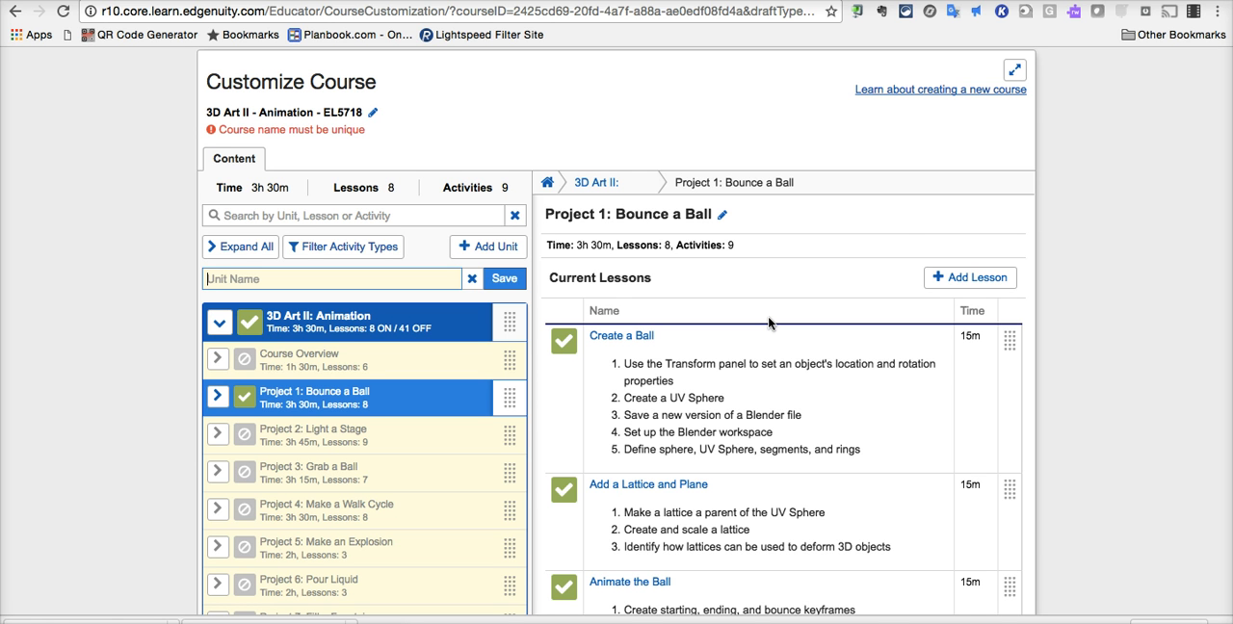
mouse_move(890, 210)
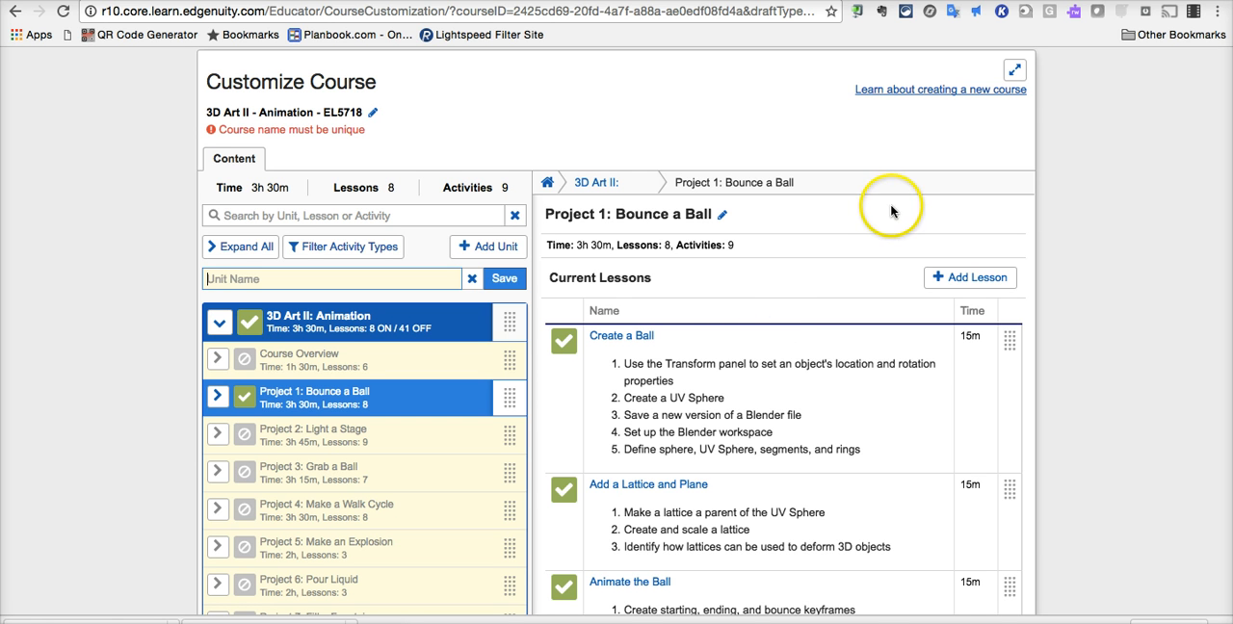
mouse_move(1021, 131)
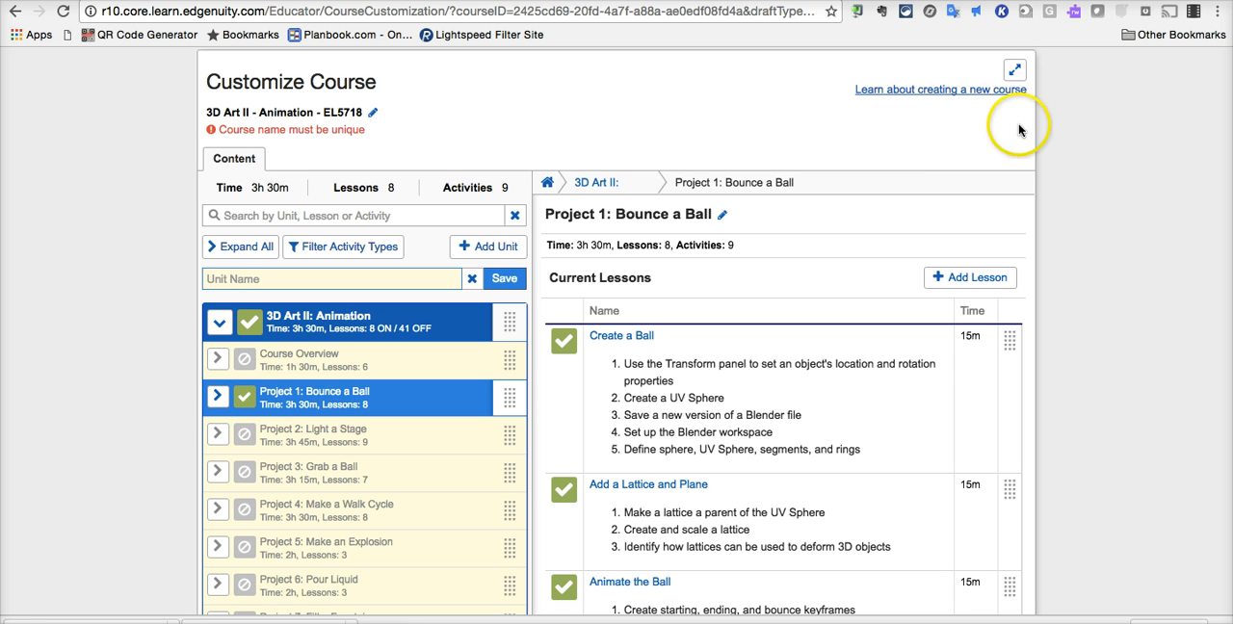
mouse_move(921, 101)
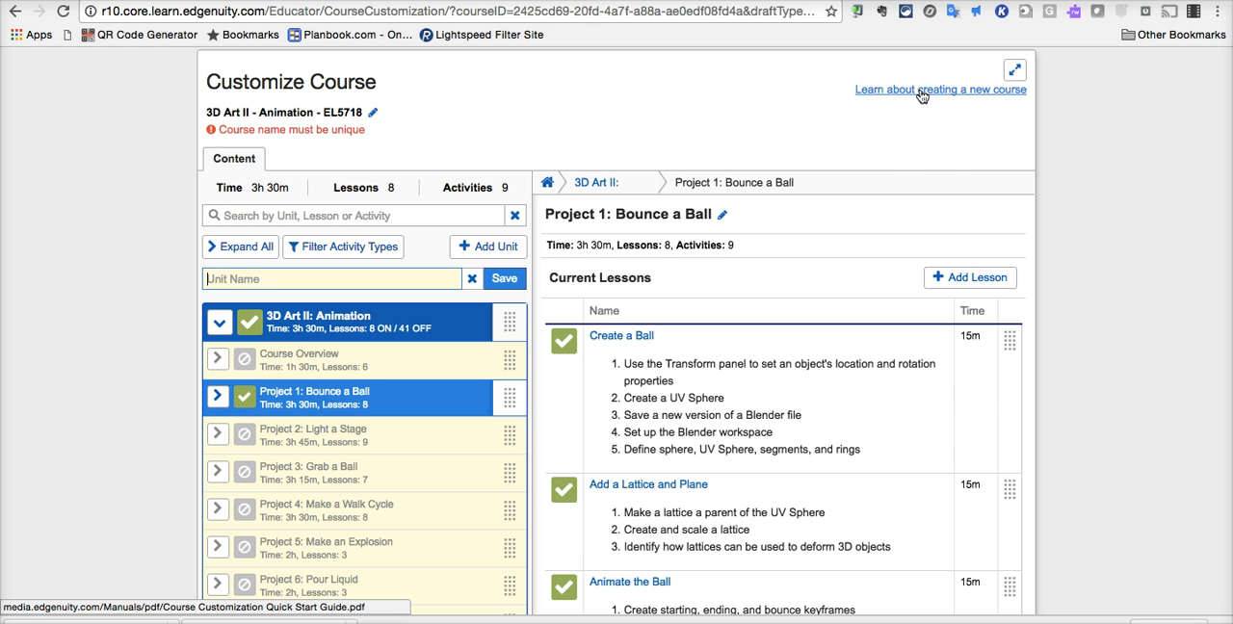
Step: Follow 'Learn about creating a new course' to the Course Customization Quick Start Guide PDF
left_click(940, 89)
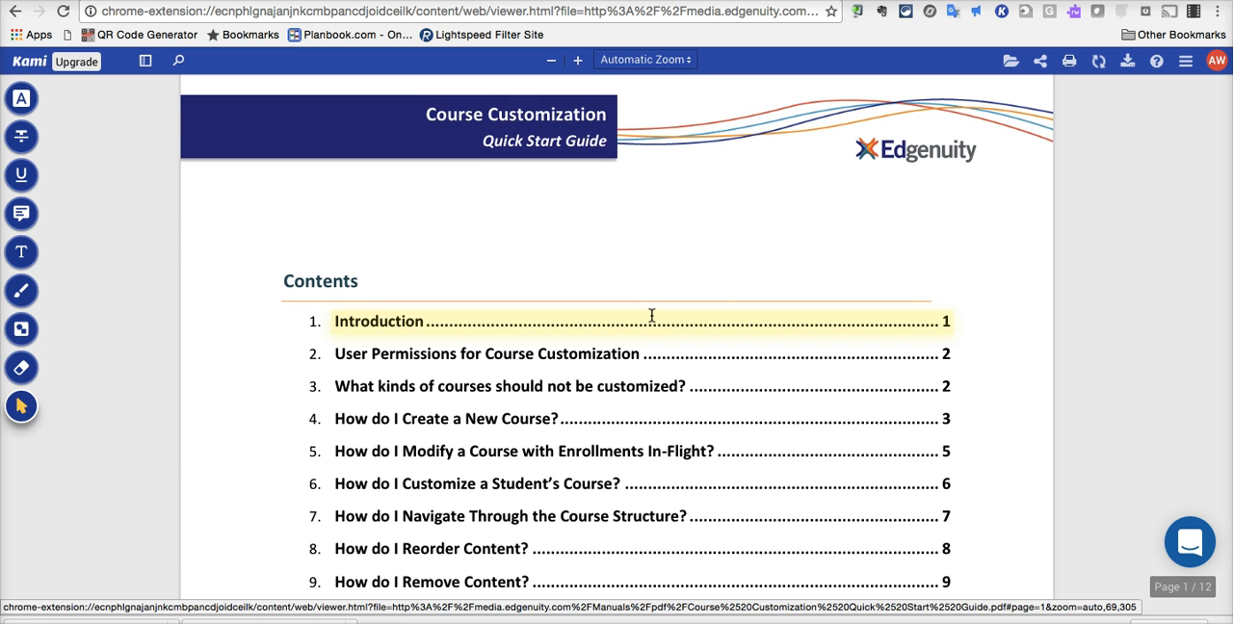
Step: Jump from the table of contents to page 12, 'How do I Create Project or Writing Prompt Activities?'
scroll("down", 3)
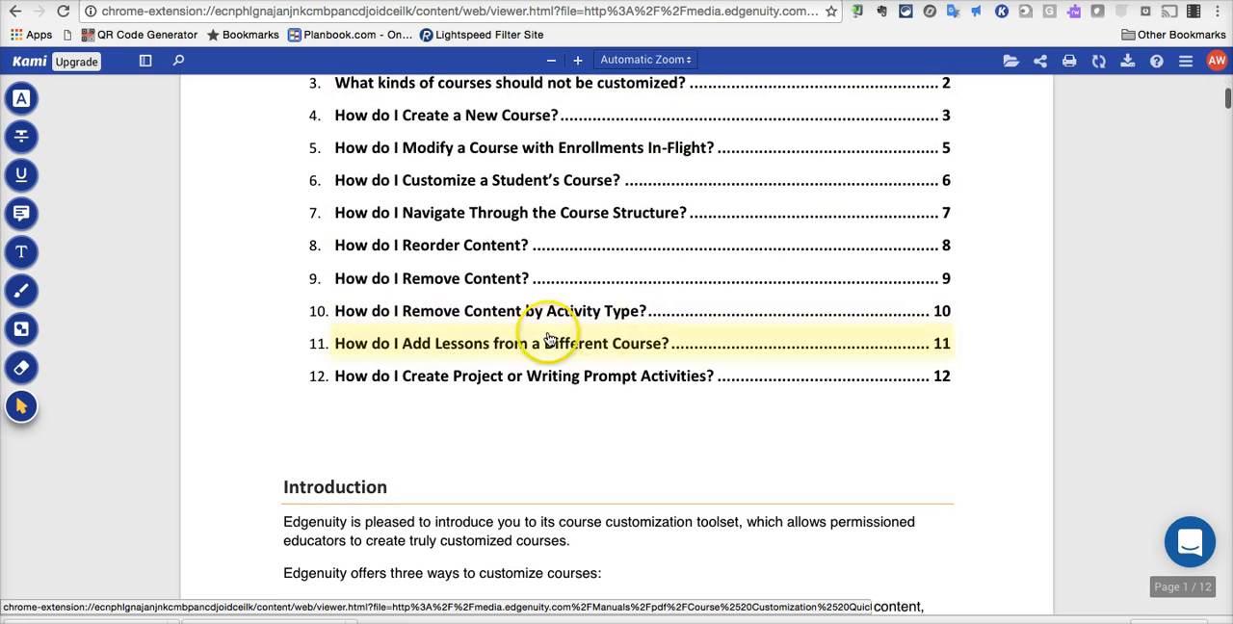
left_click(524, 376)
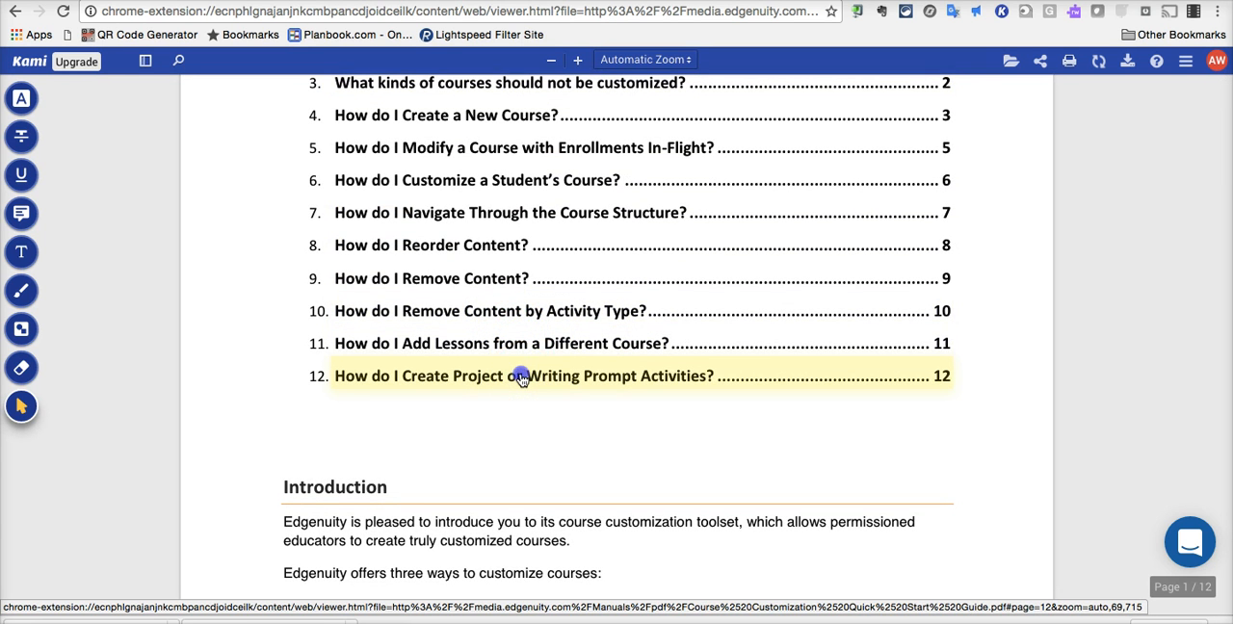
left_click(510, 375)
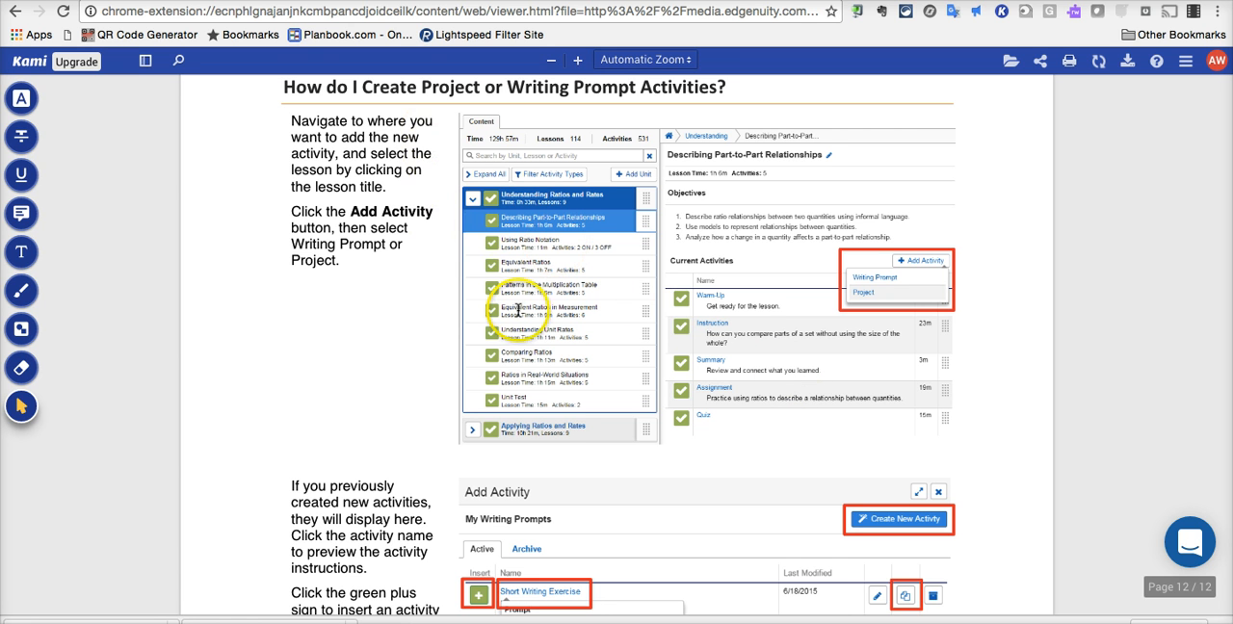
mouse_move(904, 335)
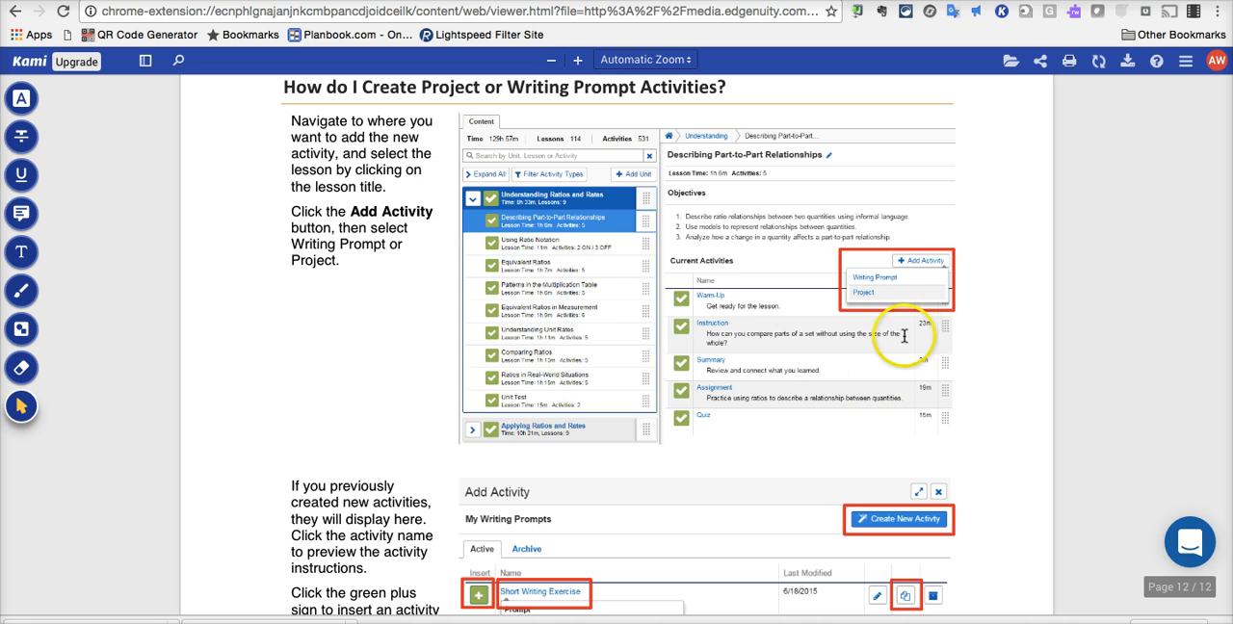
mouse_move(362, 190)
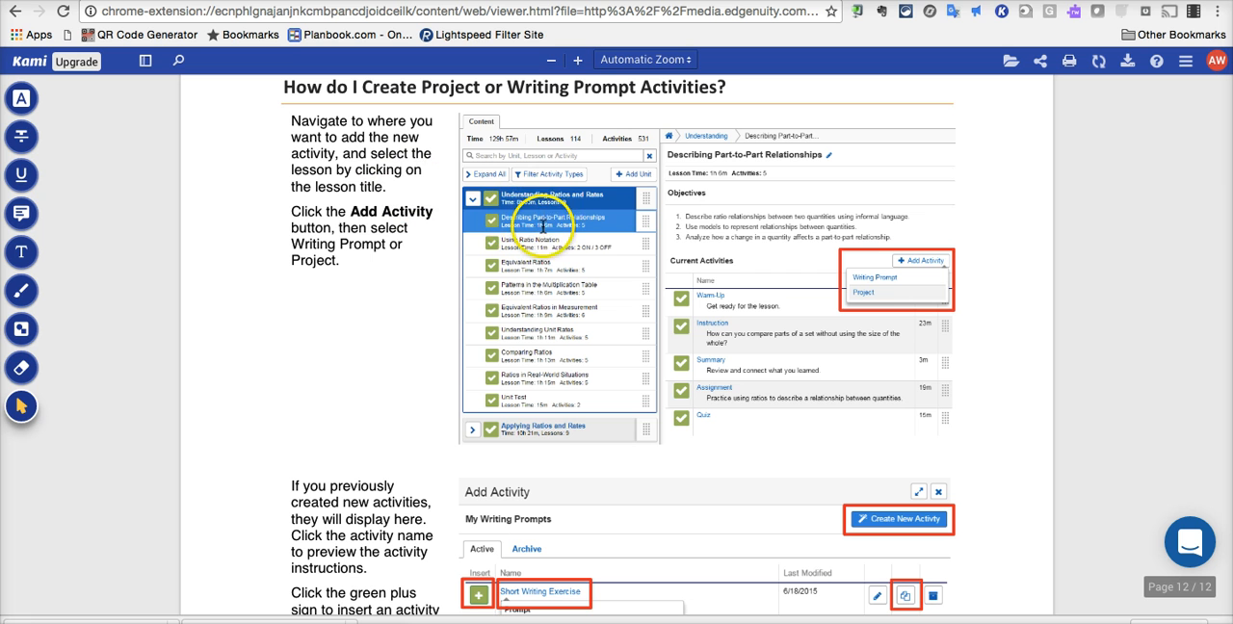
mouse_move(472, 235)
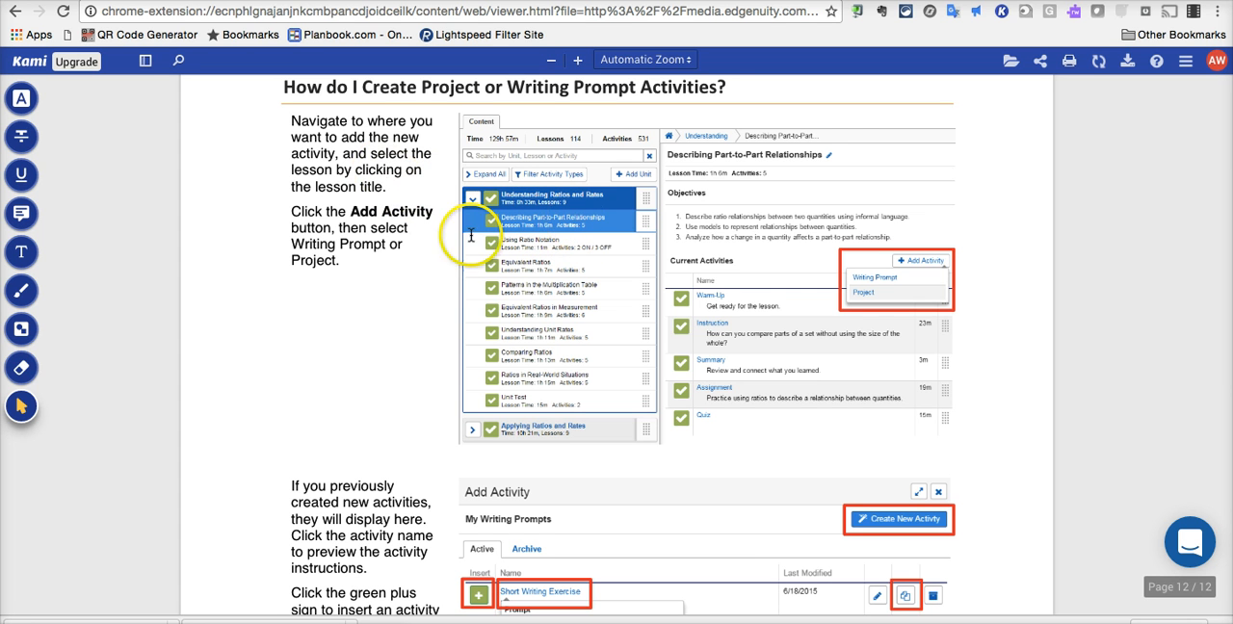
mouse_move(925, 262)
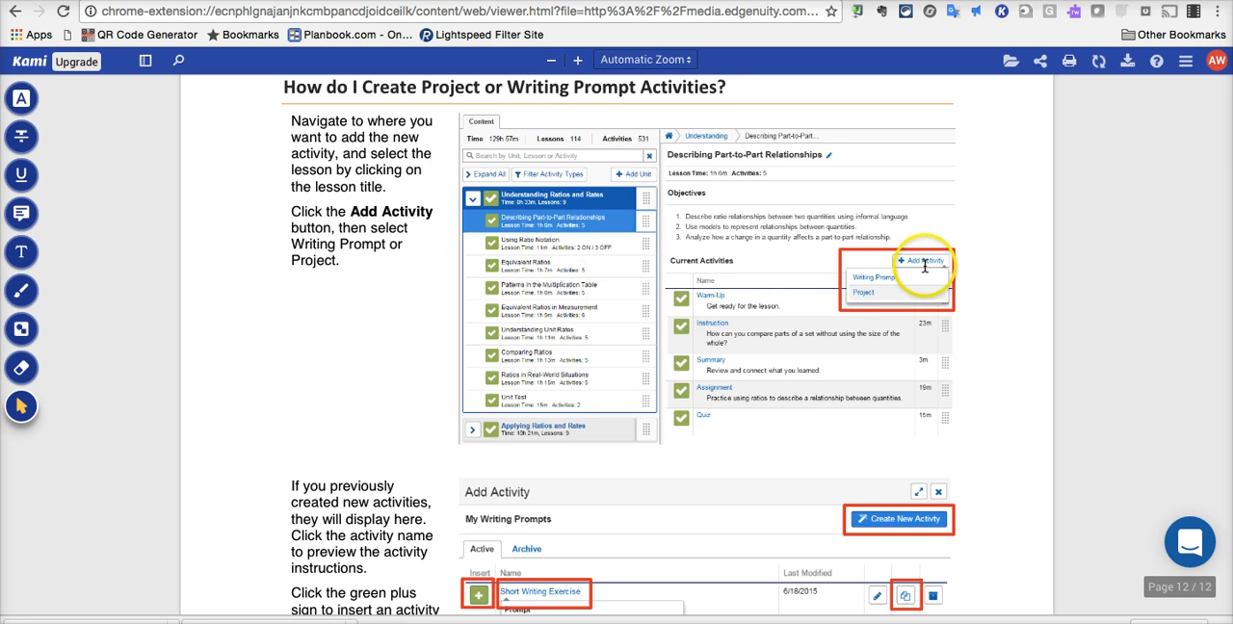
mouse_move(900, 327)
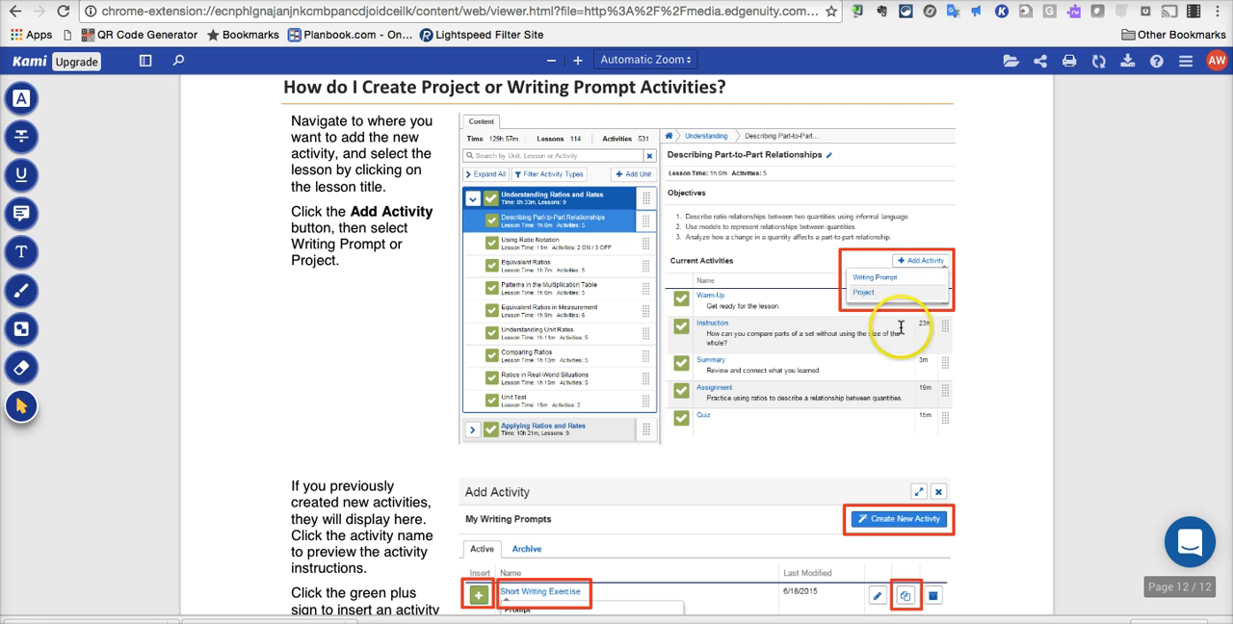
scroll("down", 3)
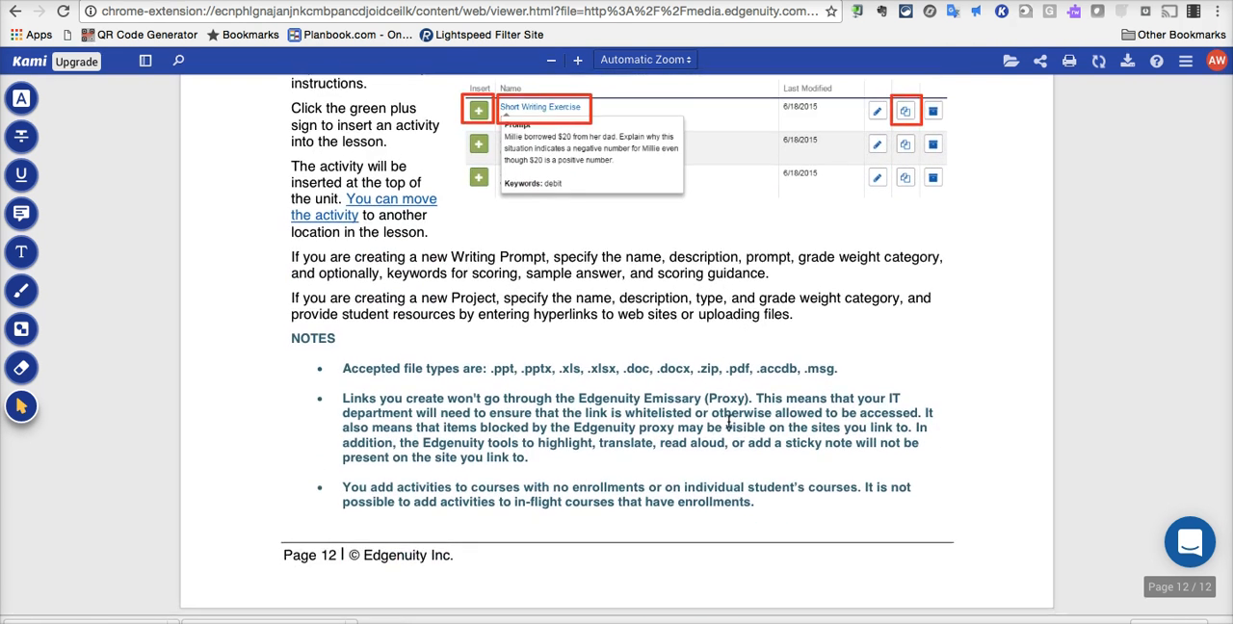
Step: Scroll back past page 11 to page 9 on removed content appearing grayed out
scroll("down", 3)
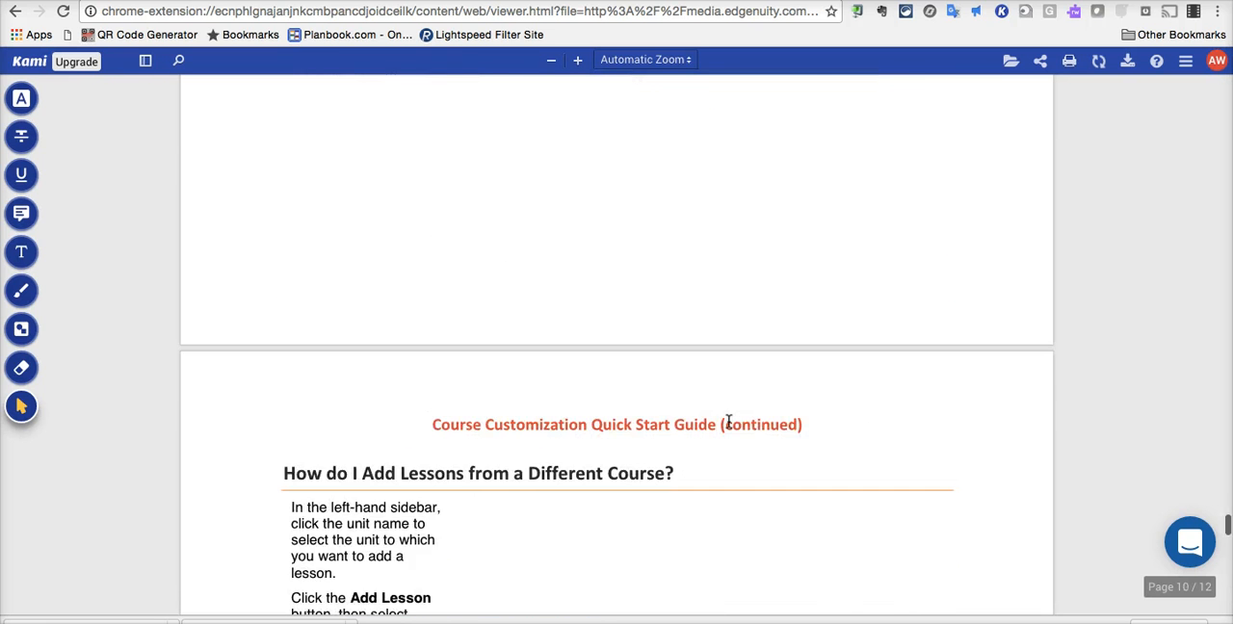
scroll("down", 3)
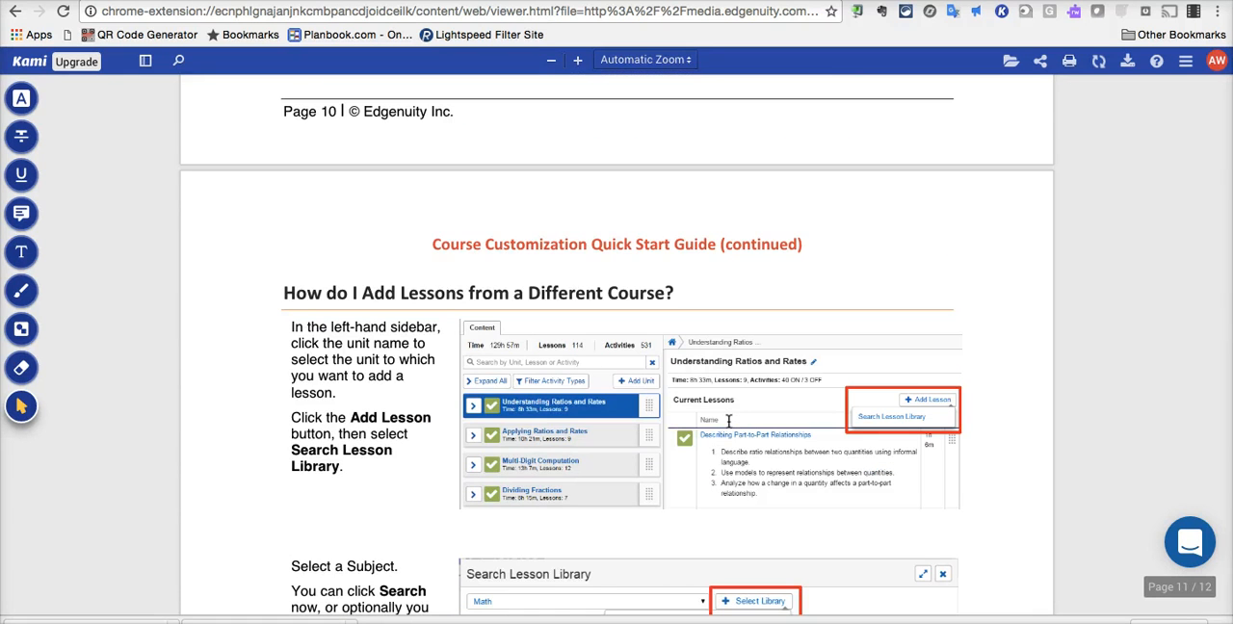
scroll("down", 3)
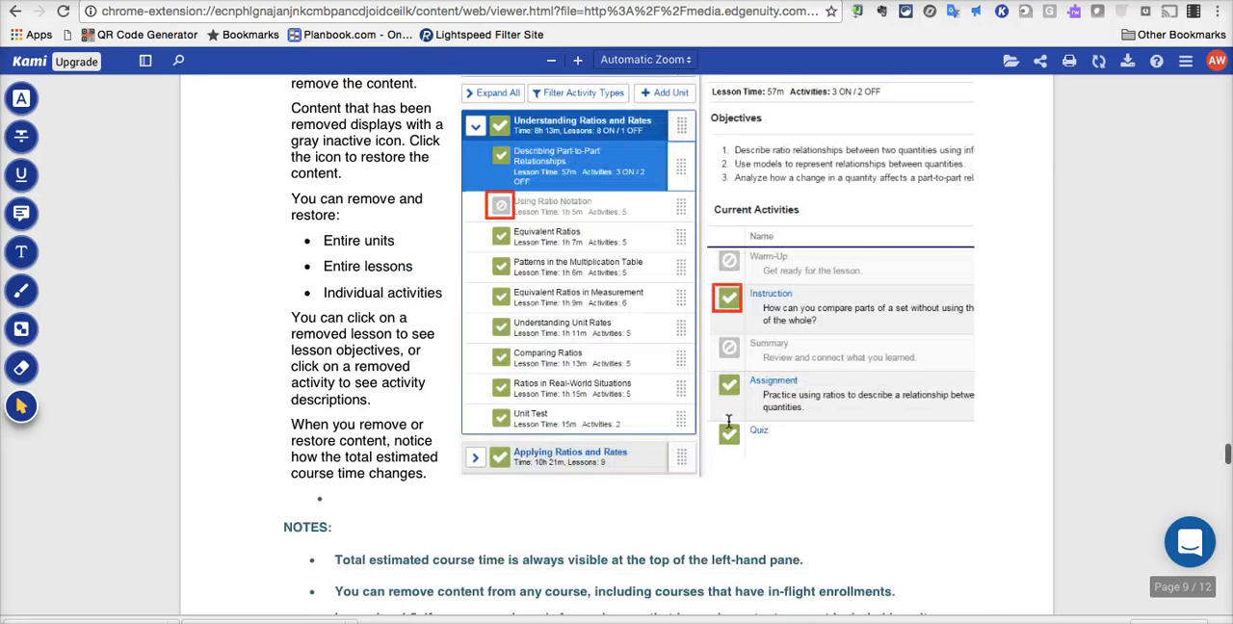